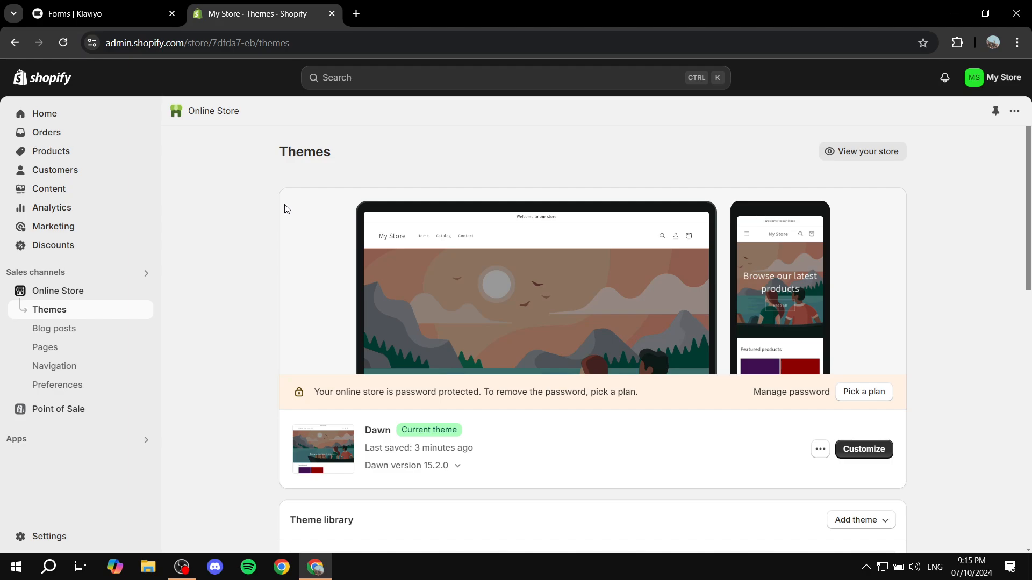
mouse_move(294, 293)
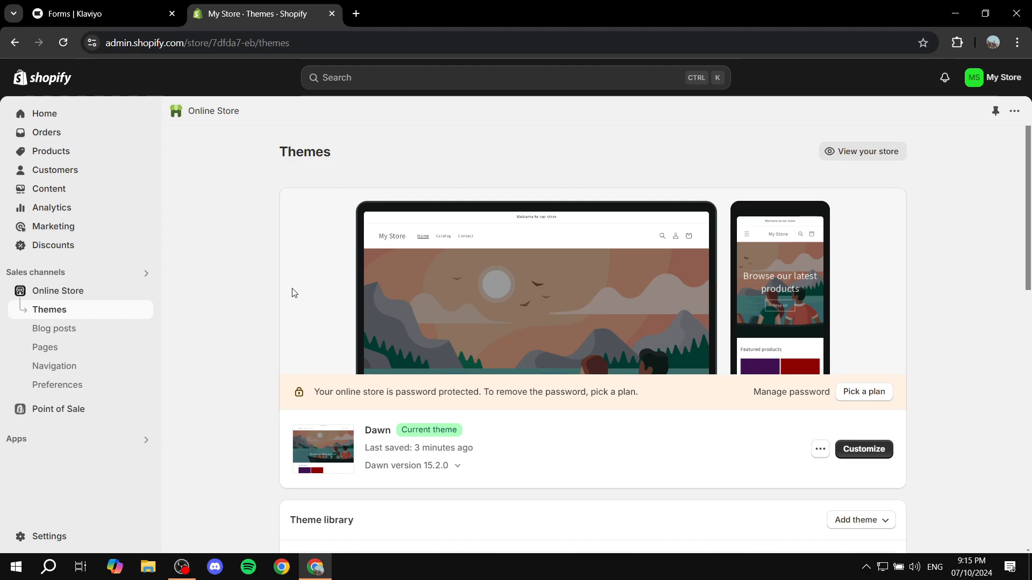
mouse_move(53, 445)
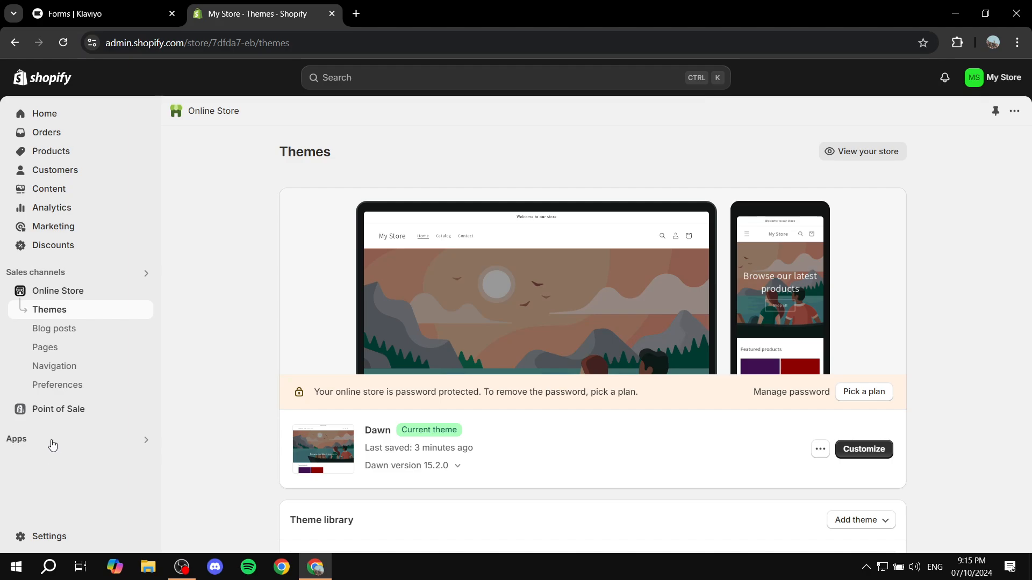
Browse all recommended apps from Shopify's Apps menu to reach the App Store link
click(16, 440)
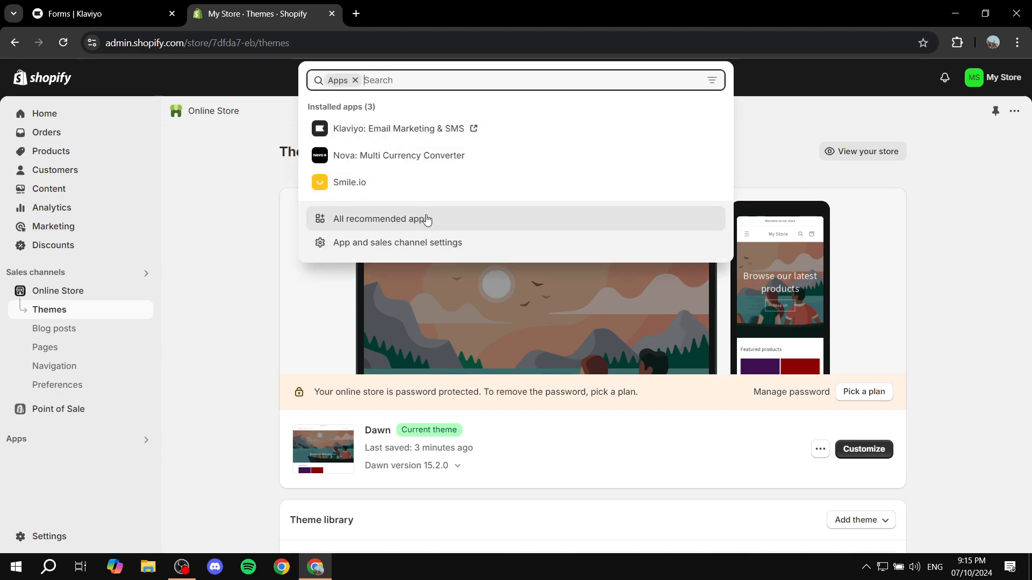
click(379, 218)
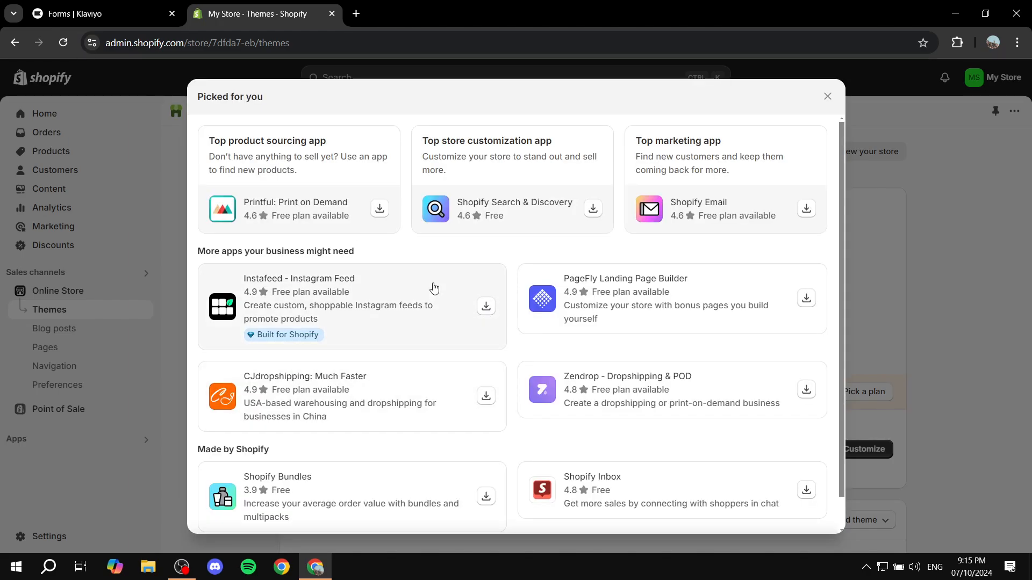
scroll(down, 3)
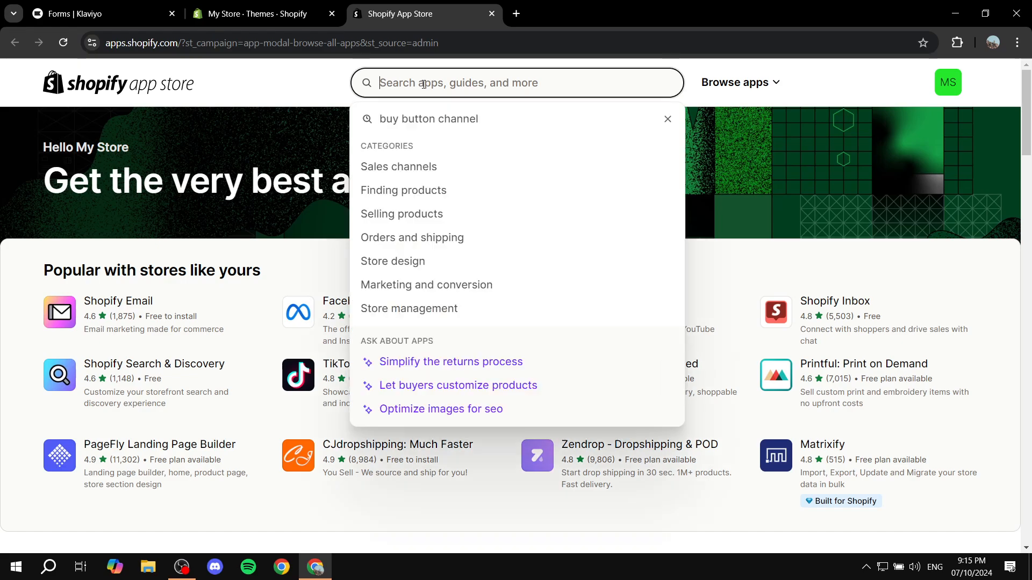
mouse_move(668, 120)
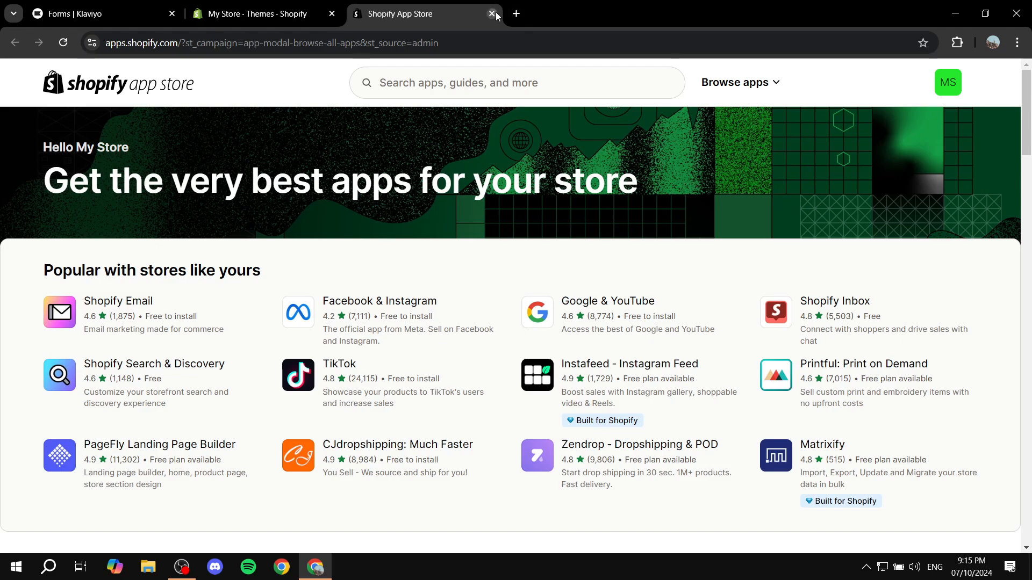
Close the App Store tab and browse templates on Klaviyo's Sign-up forms page
click(491, 14)
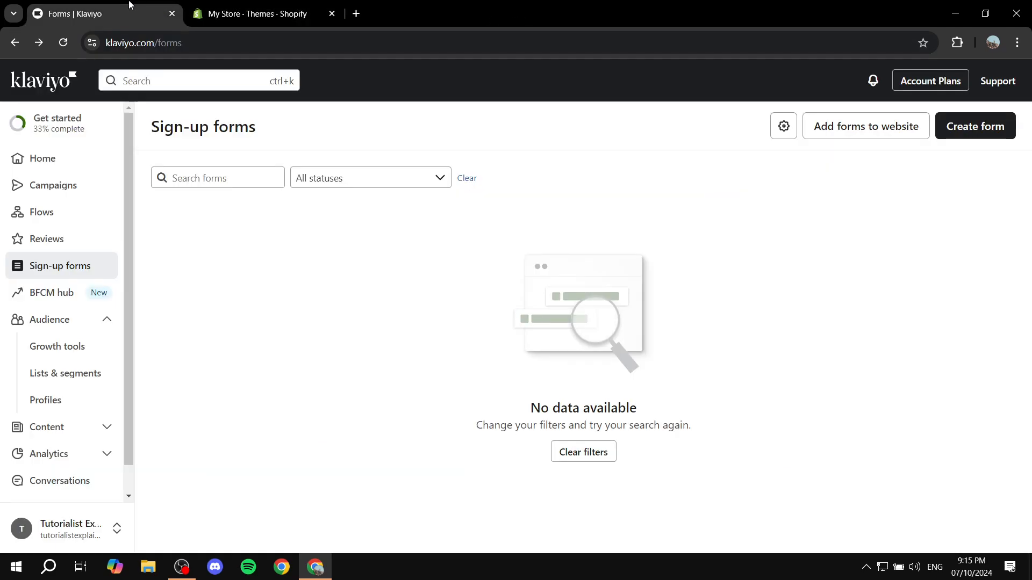
click(42, 158)
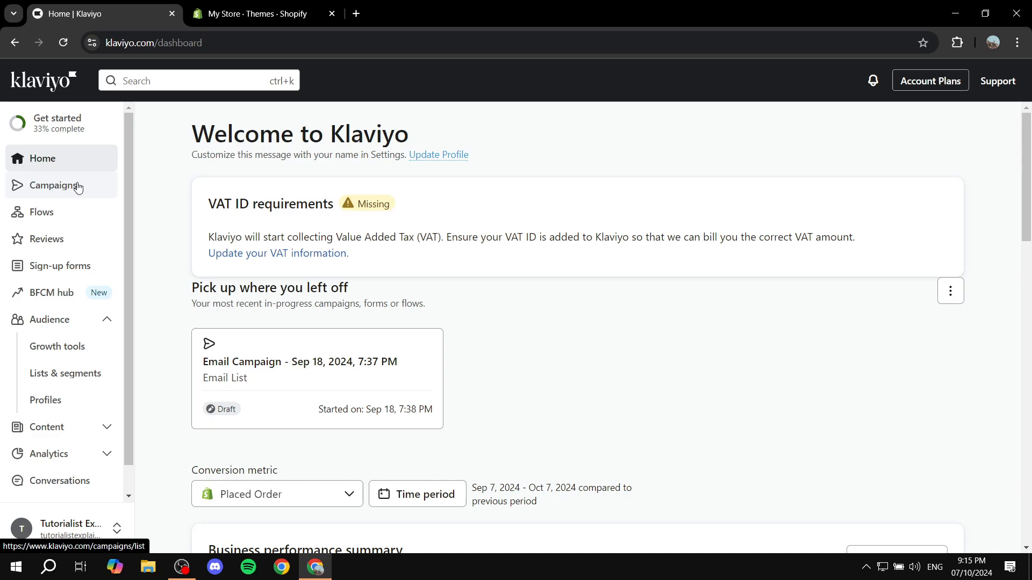
mouse_move(50, 275)
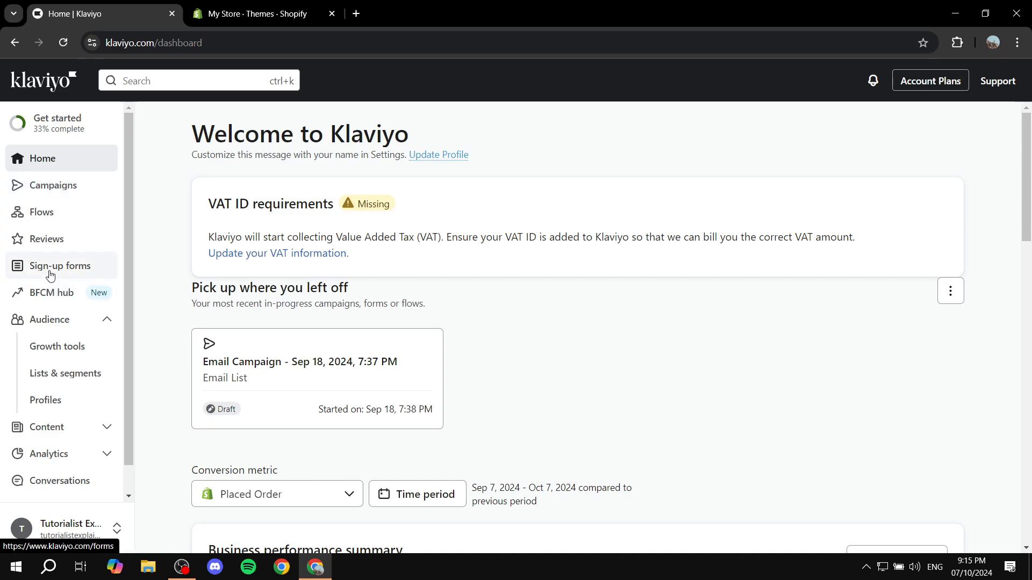
click(60, 266)
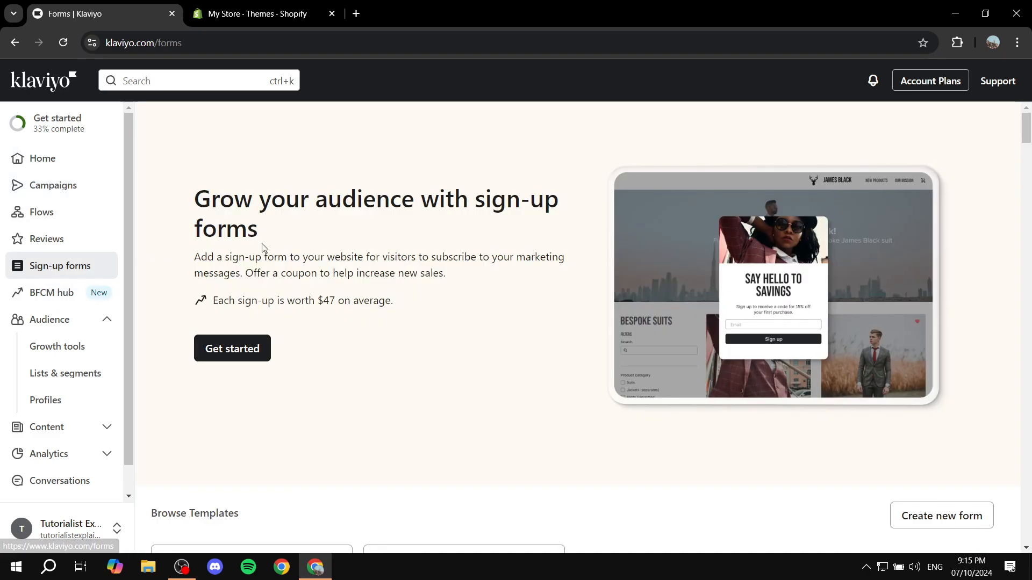
scroll(down, 3)
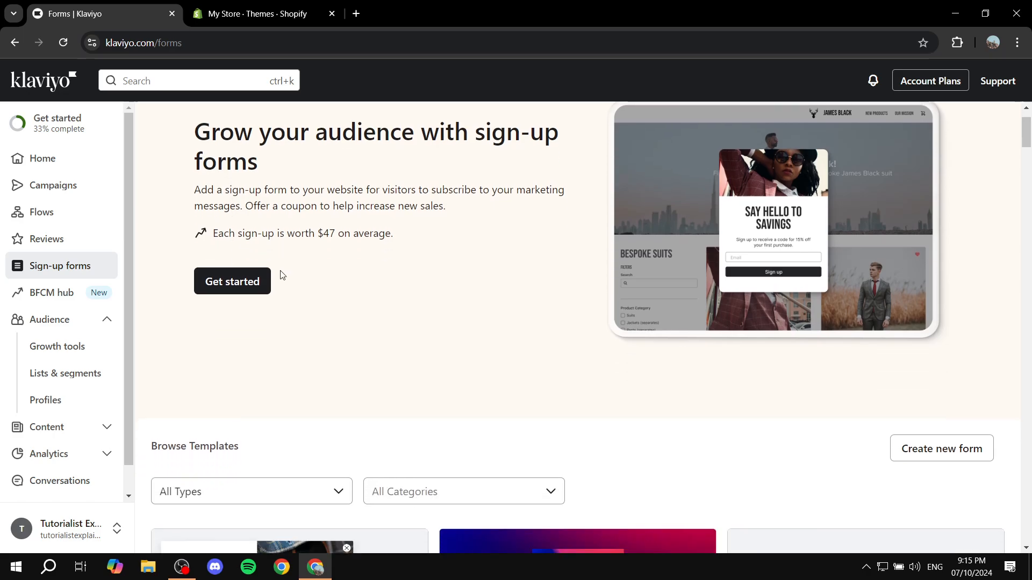
Turn on the Nova currency converter embed in the Dawn theme, save, and exit
click(256, 14)
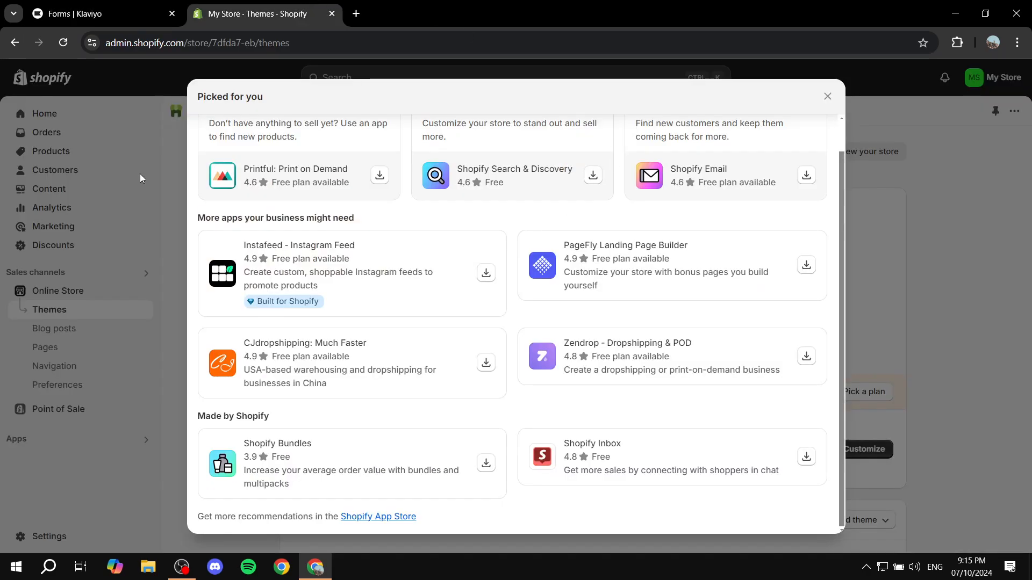
click(827, 96)
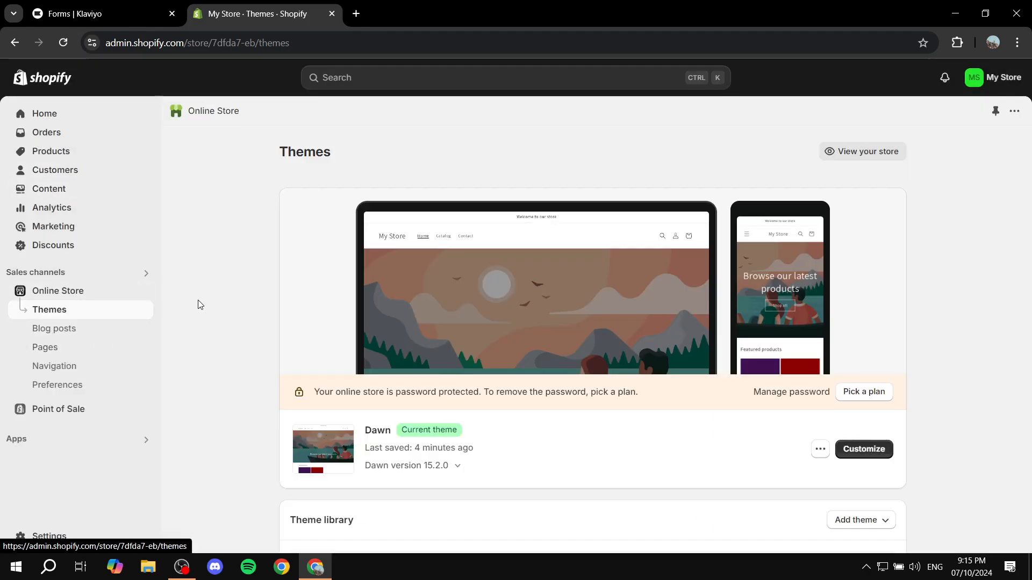
click(864, 450)
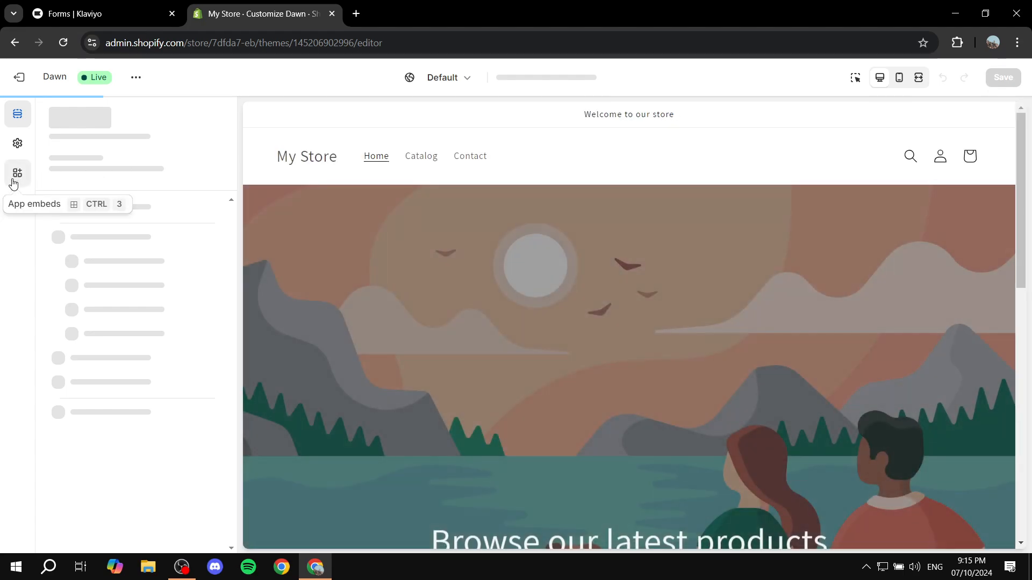
click(17, 173)
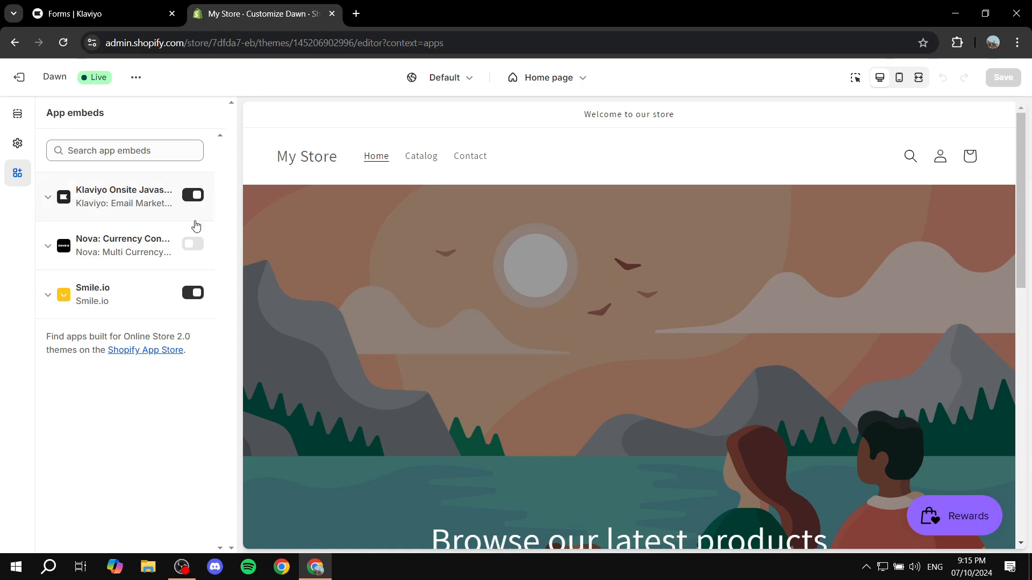
click(192, 244)
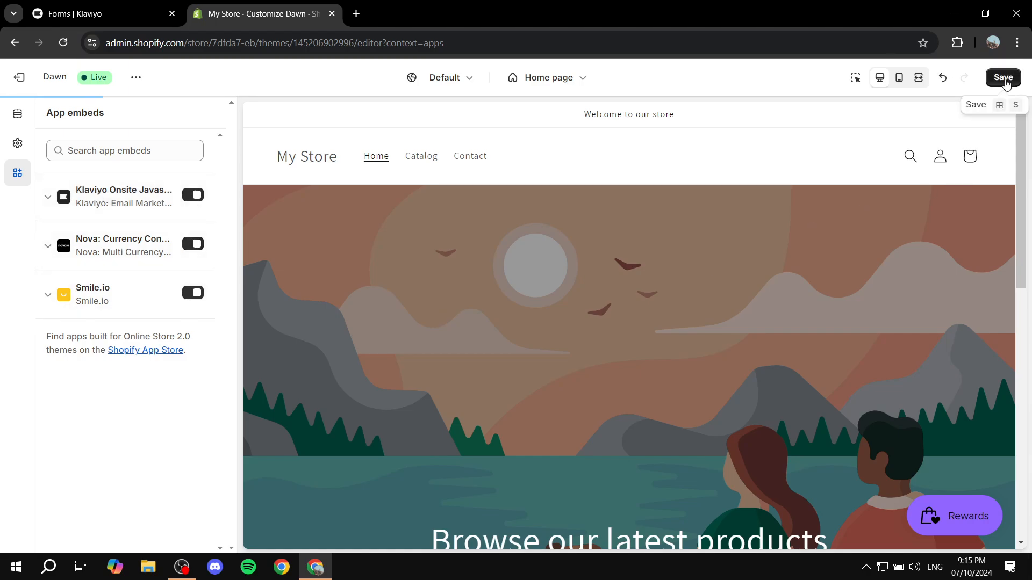
click(1003, 78)
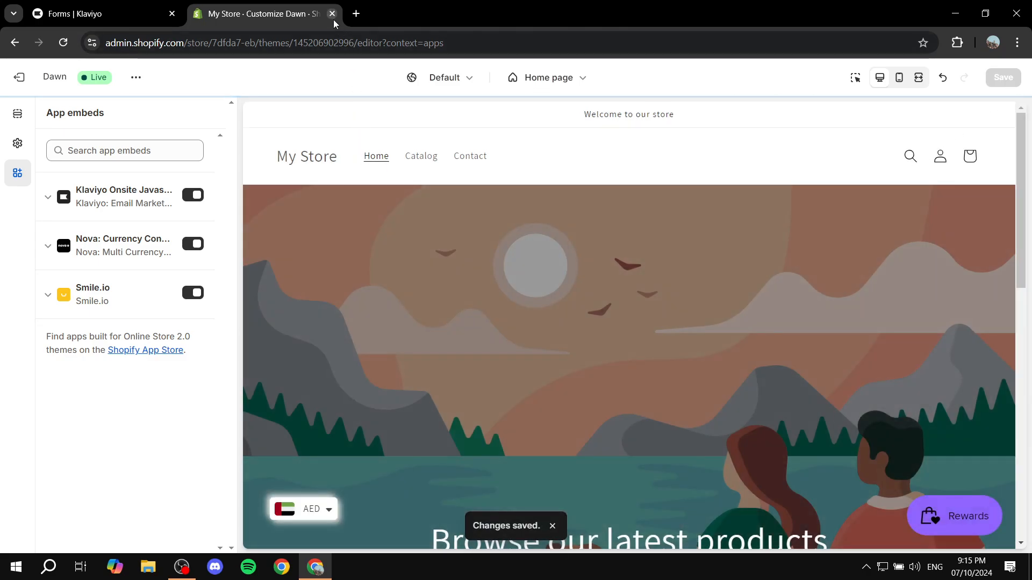
mouse_move(19, 77)
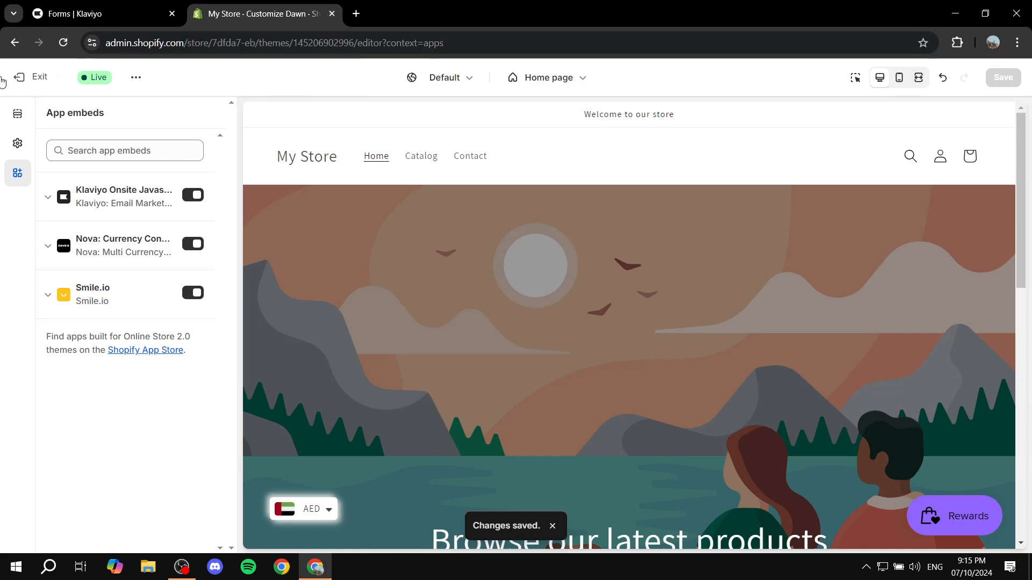
click(31, 77)
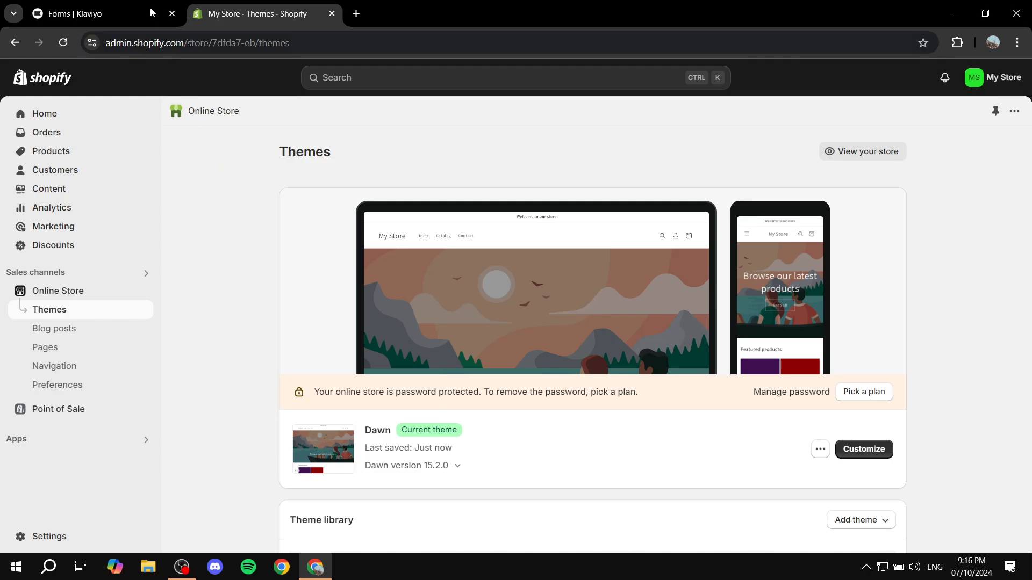
Start a new email sign-up form that subscribes people to Email List
click(81, 14)
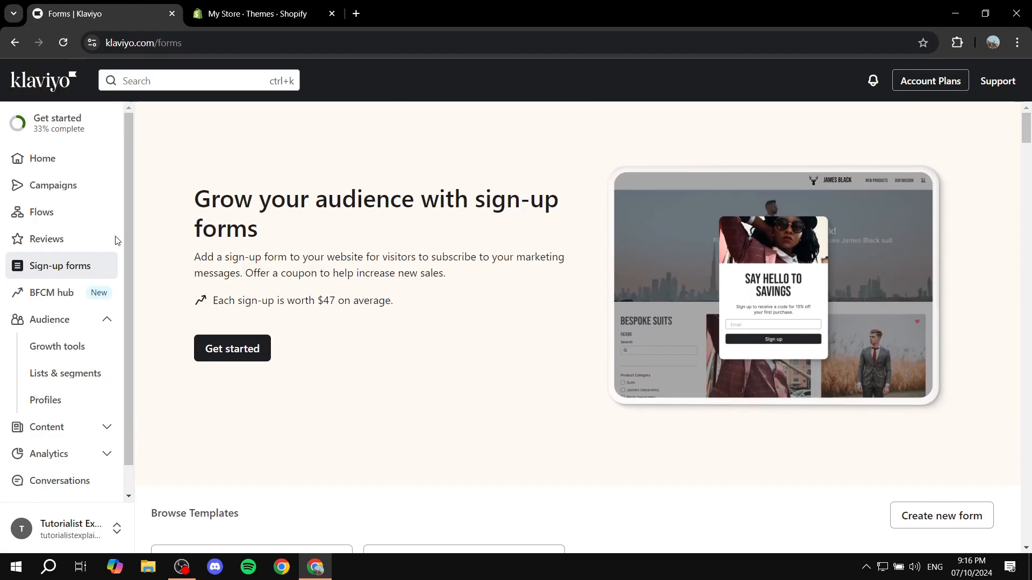
mouse_move(46, 270)
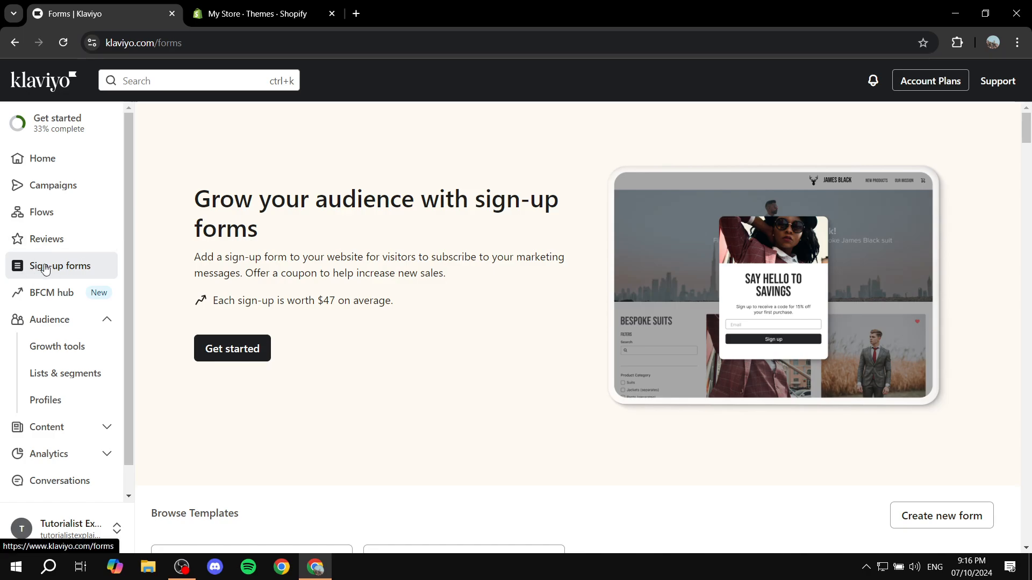
mouse_move(87, 266)
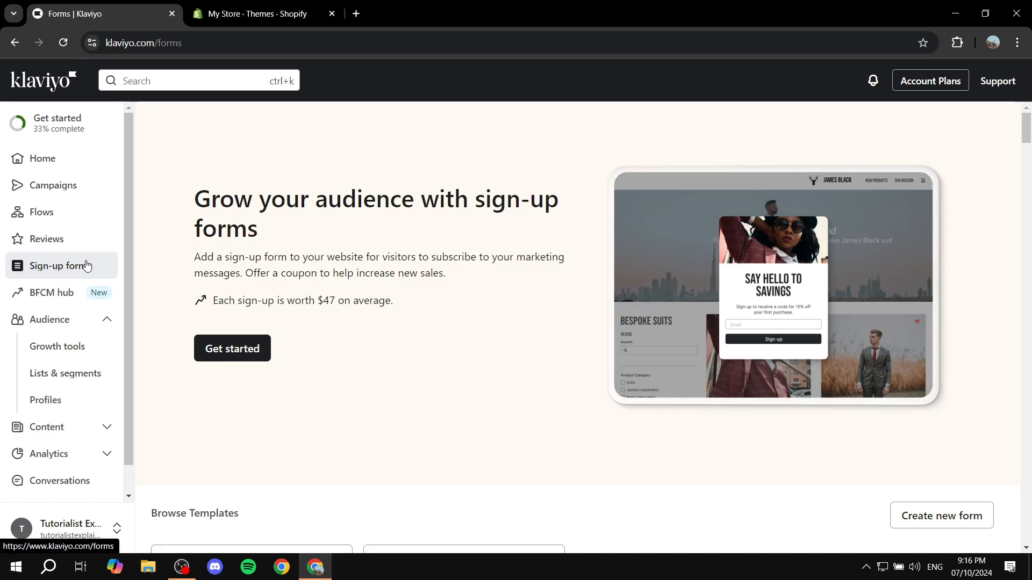
click(231, 348)
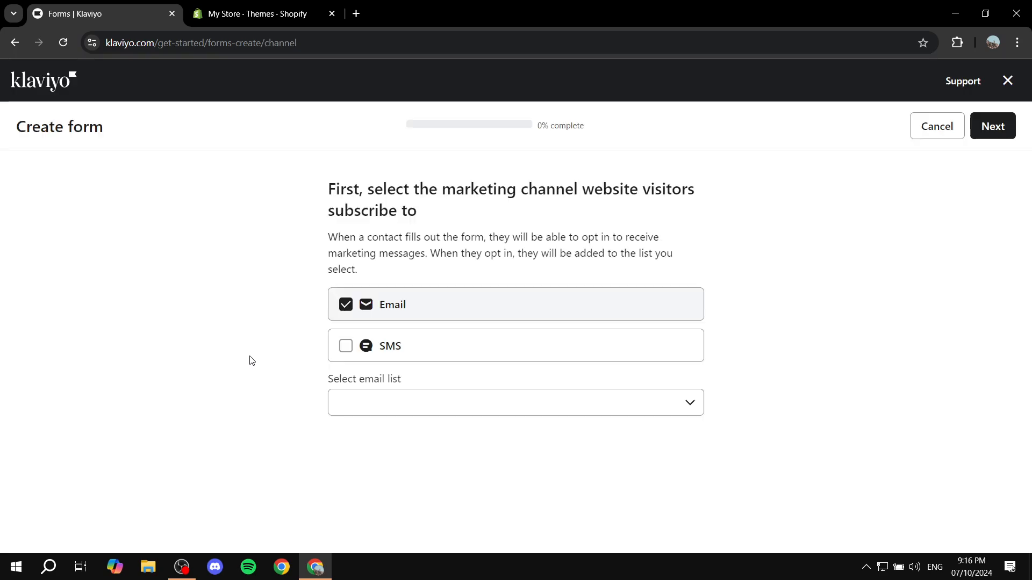
click(516, 403)
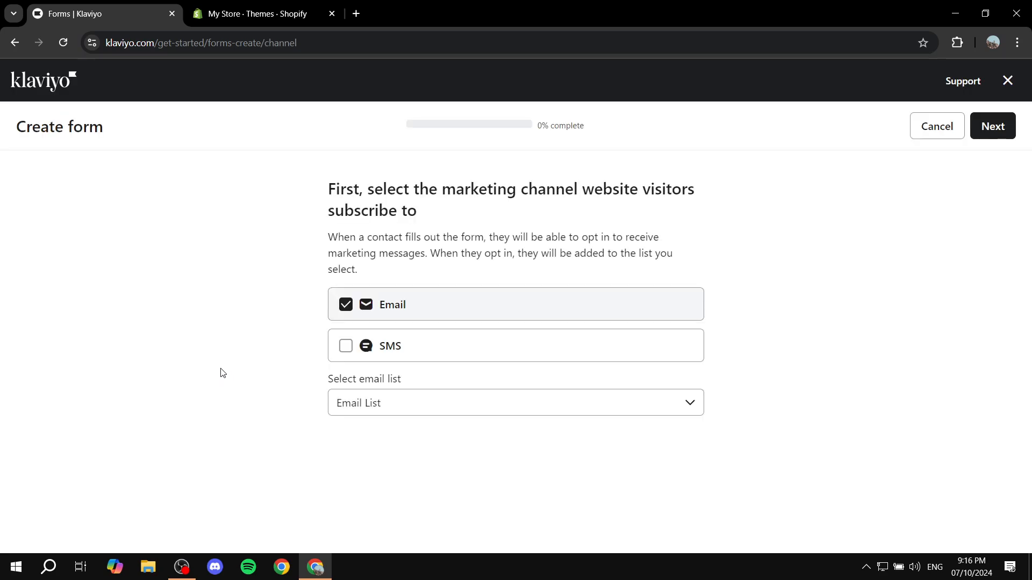
mouse_move(215, 447)
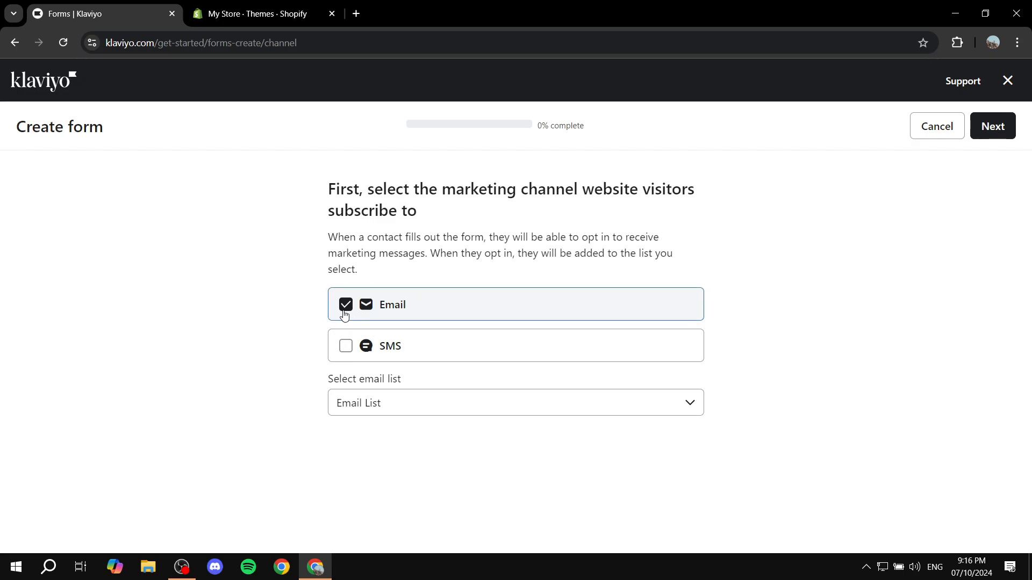
click(516, 403)
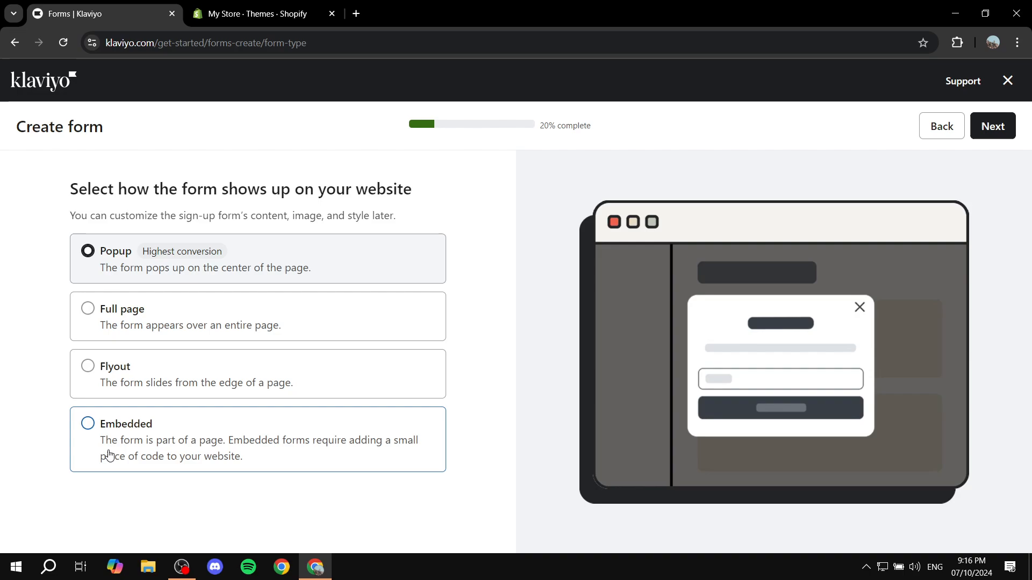
Make the form embedded and choose to offer a static coupon
click(87, 423)
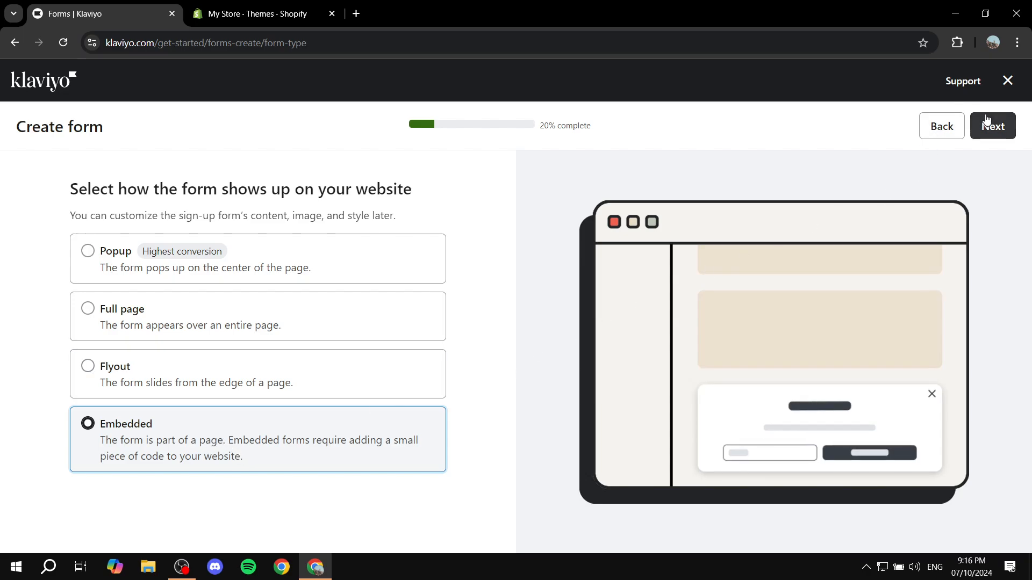
click(993, 126)
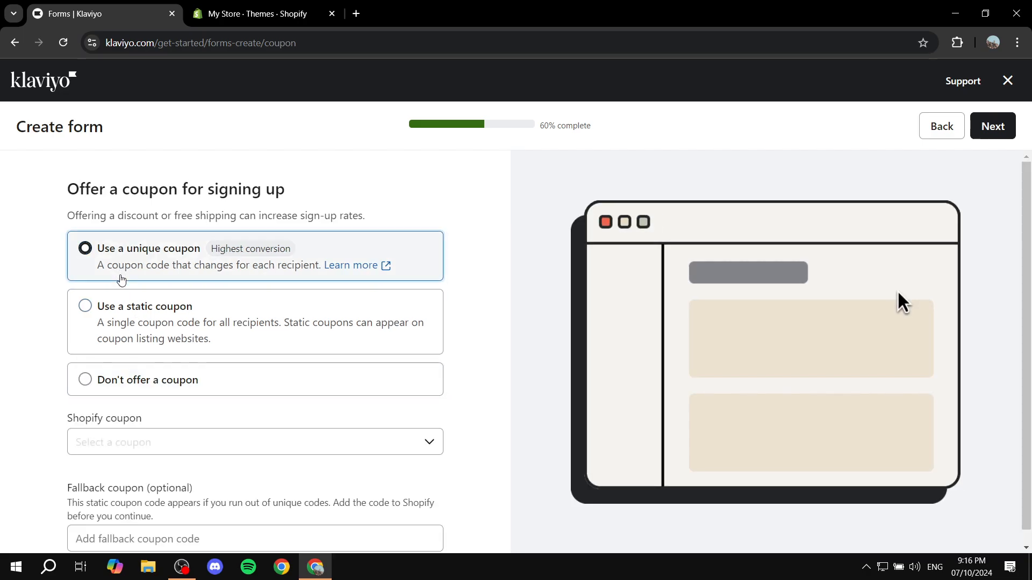
click(85, 307)
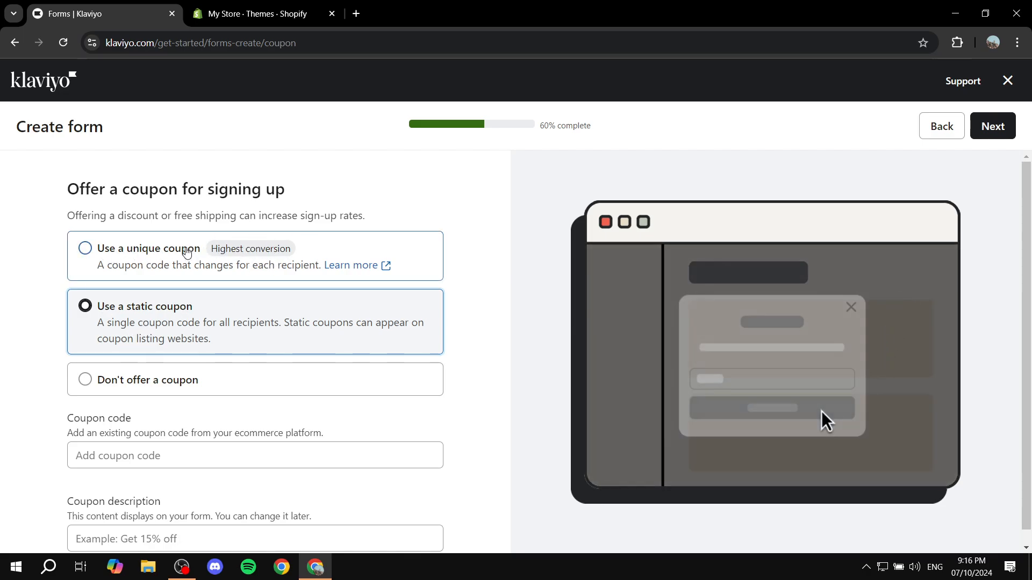
Enter coupon code Better with description '15% off' and continue
click(85, 248)
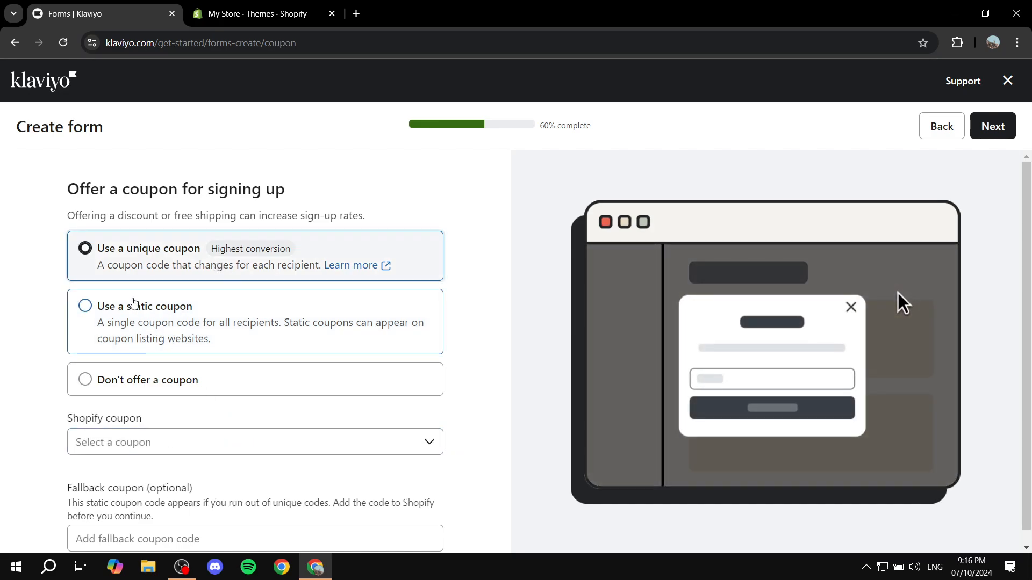
click(85, 306)
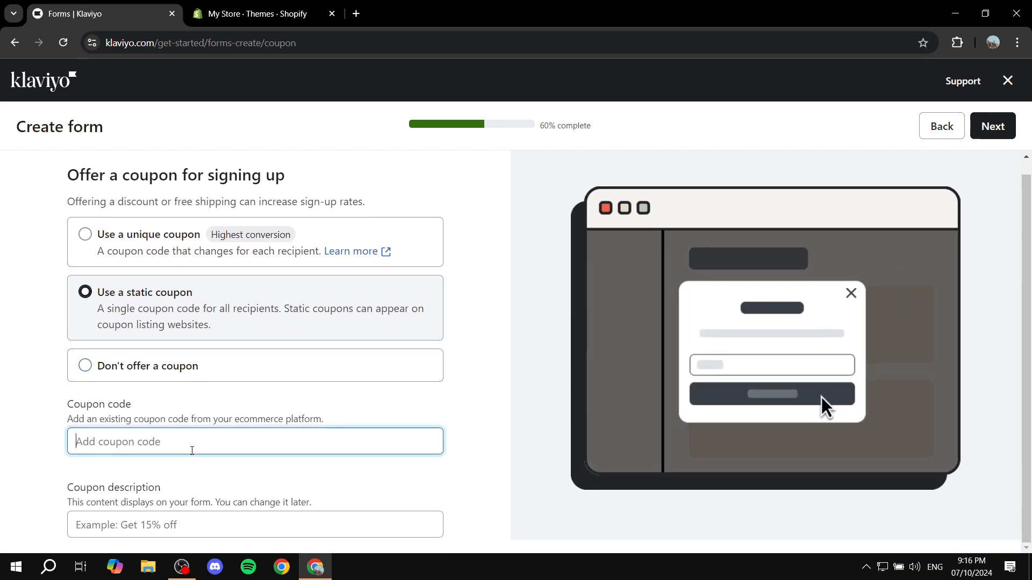
text(Better)
click(255, 524)
text(1)
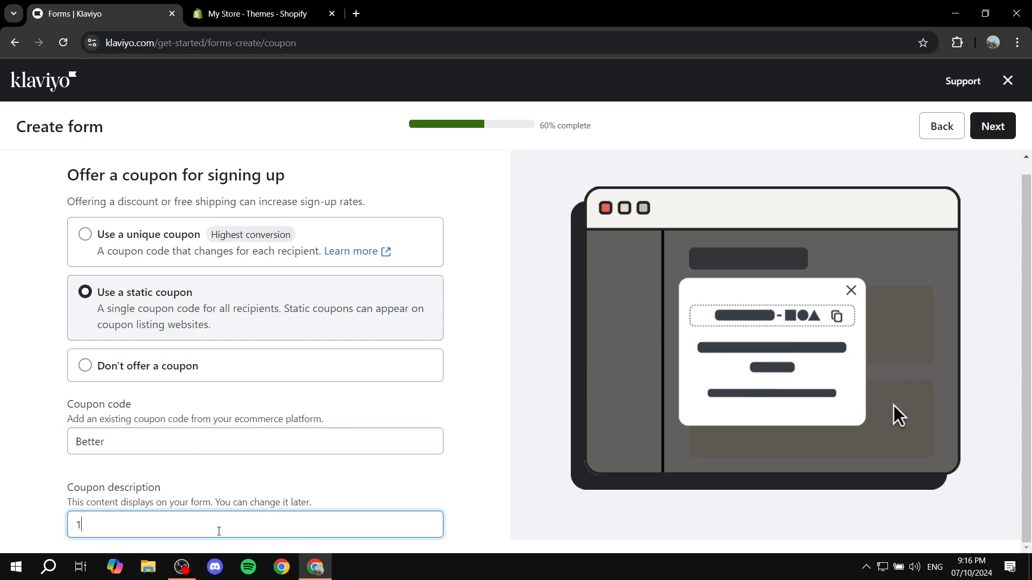
text(5%)
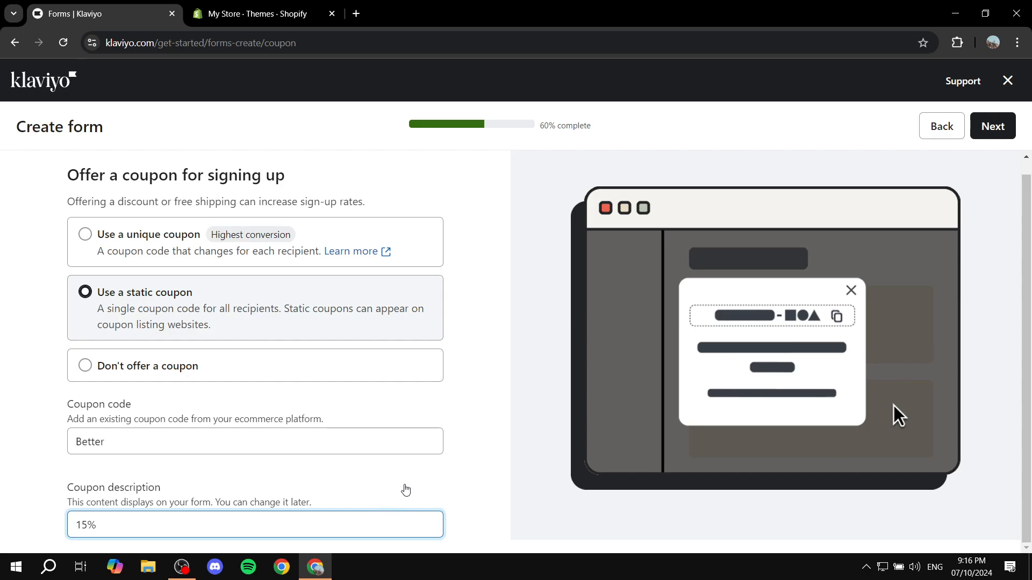
text(off)
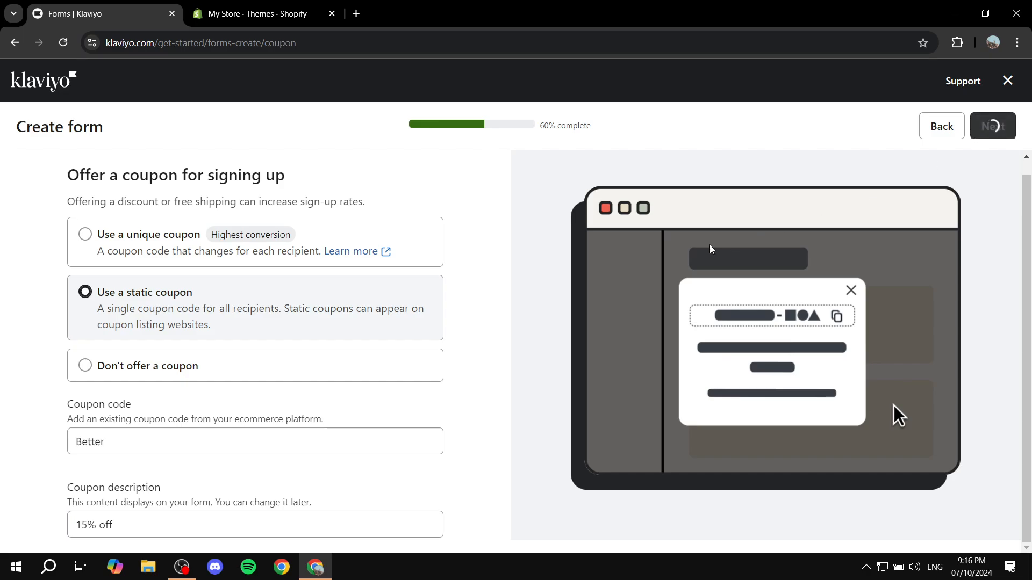
click(993, 126)
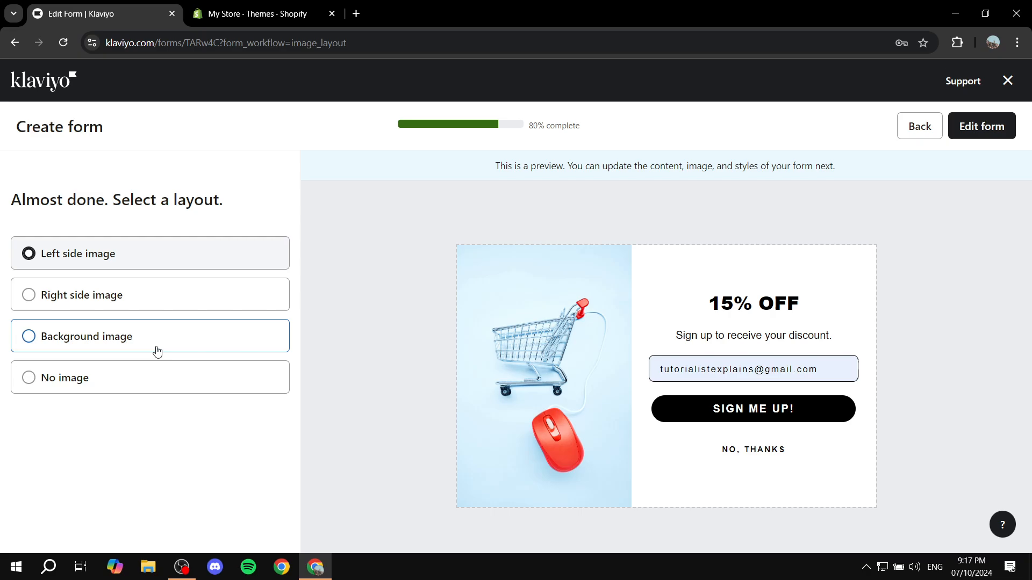
mouse_move(79, 311)
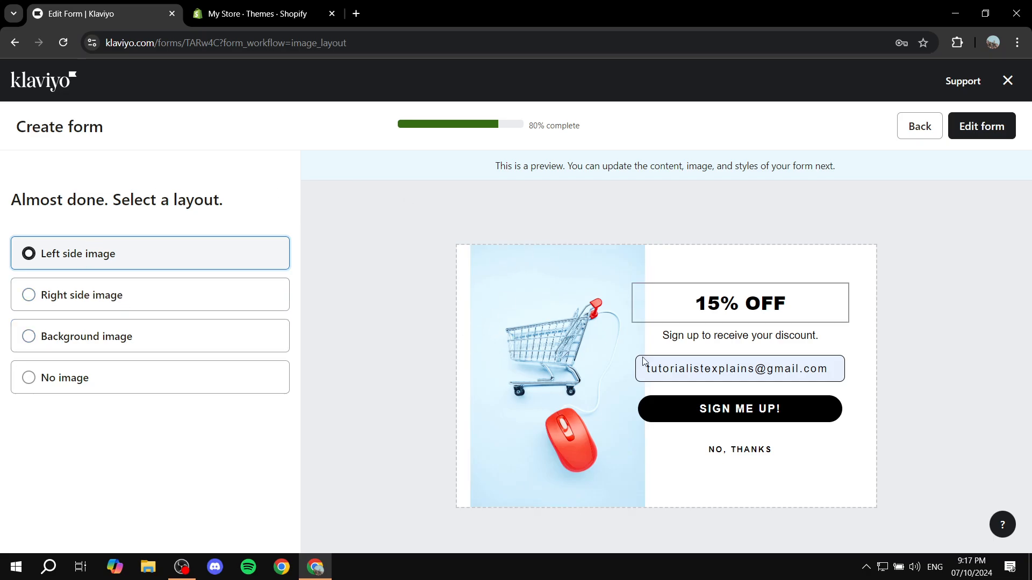
mouse_move(467, 420)
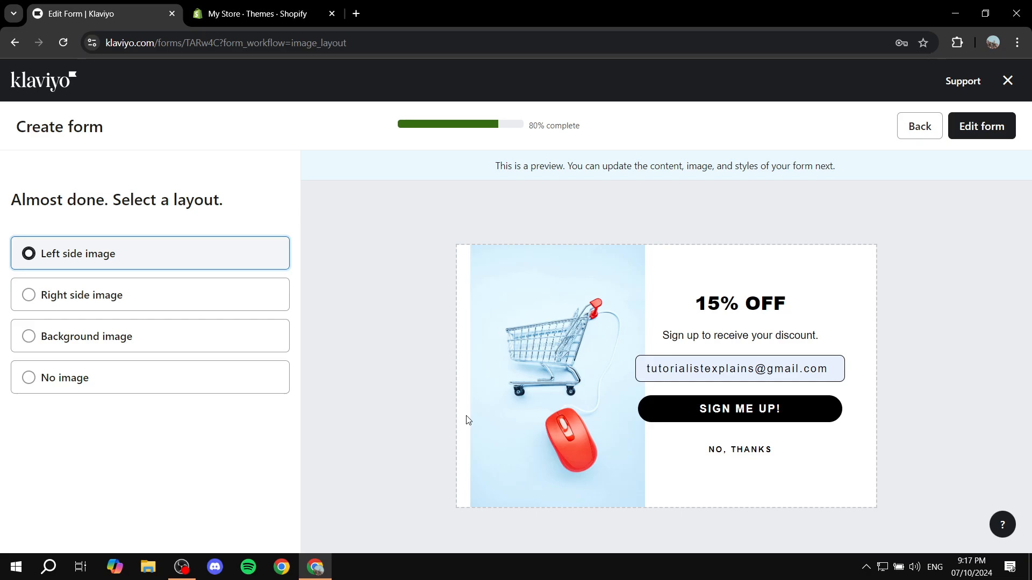
mouse_move(564, 300)
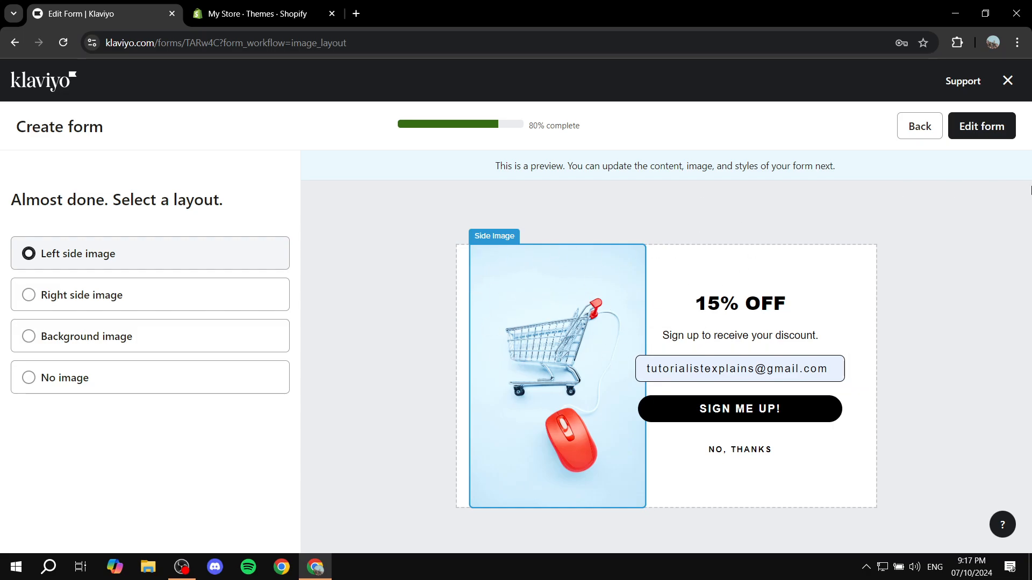
mouse_move(982, 126)
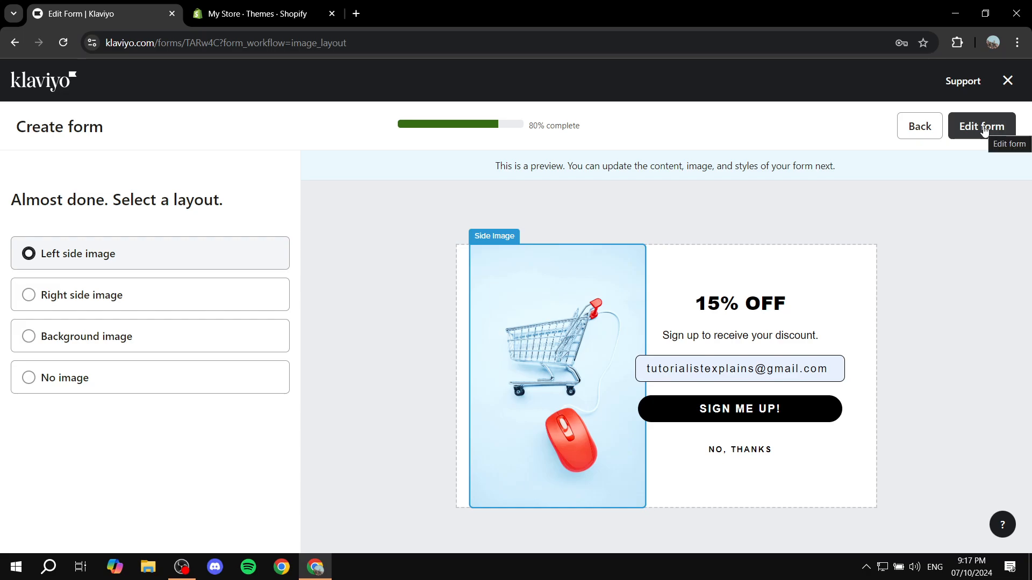
Keep the left side image layout and open the form editor
click(982, 126)
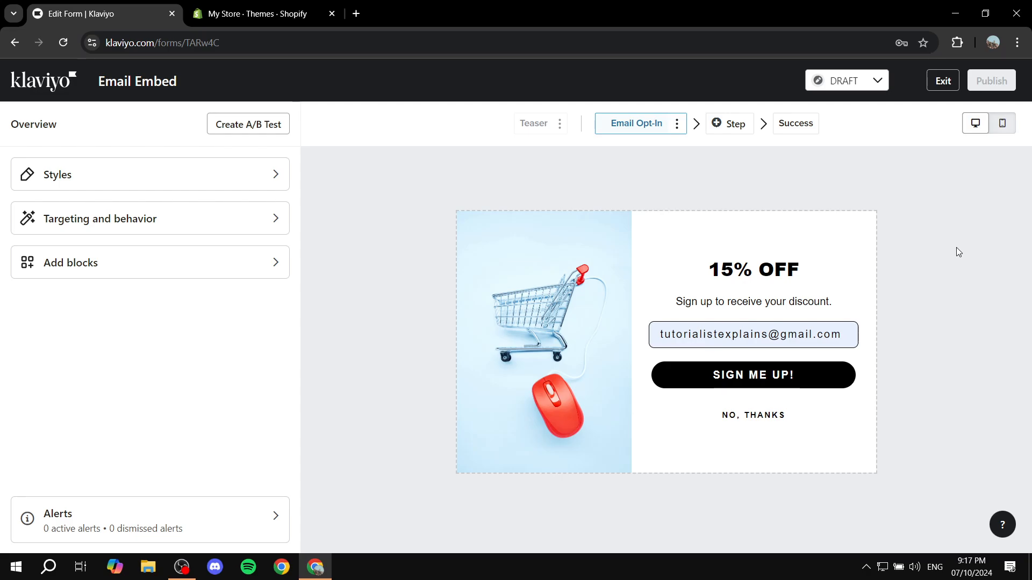
Publish the Email Embed form and copy its embed code
click(992, 80)
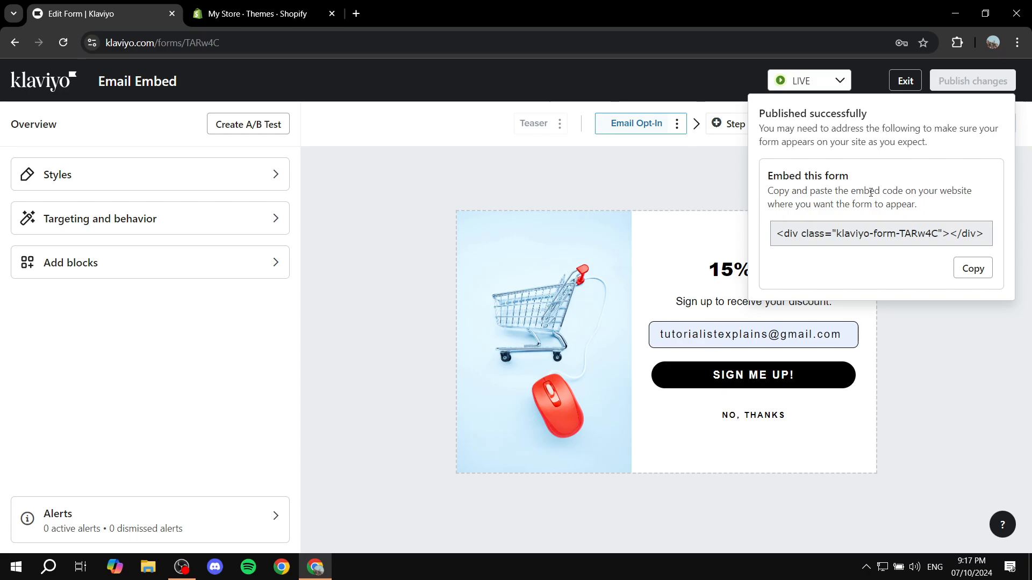
mouse_move(189, 201)
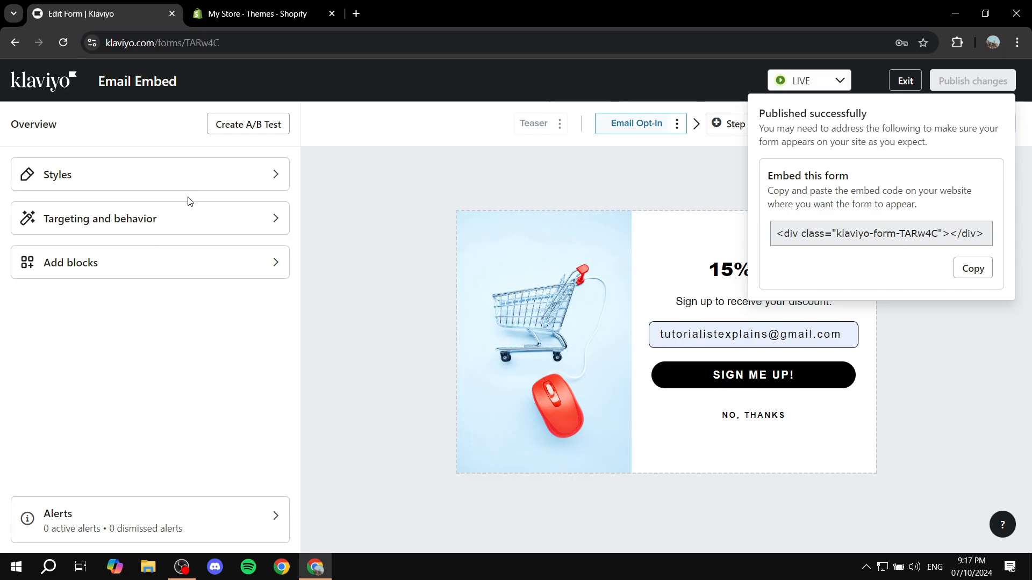
mouse_move(112, 219)
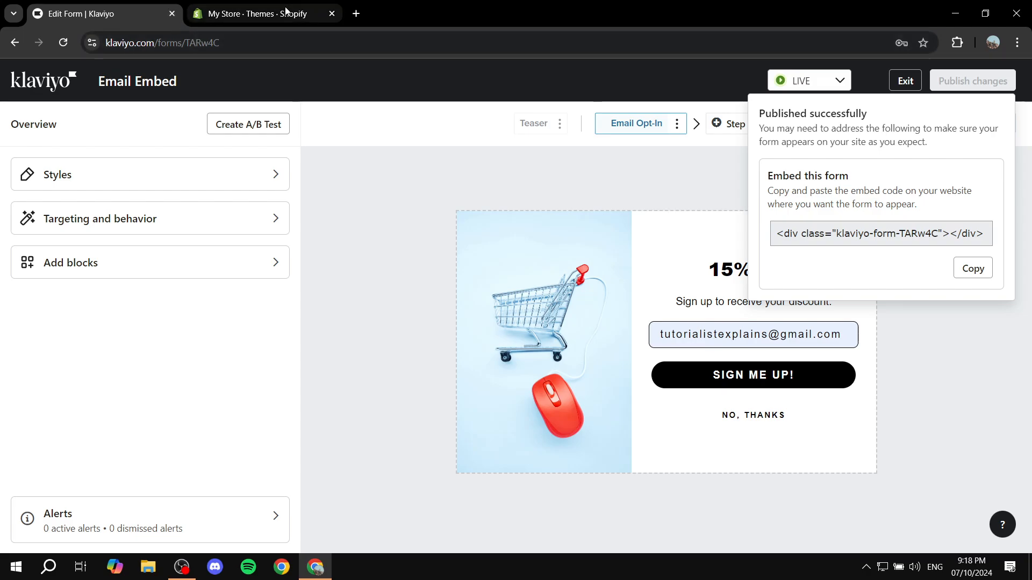
click(257, 13)
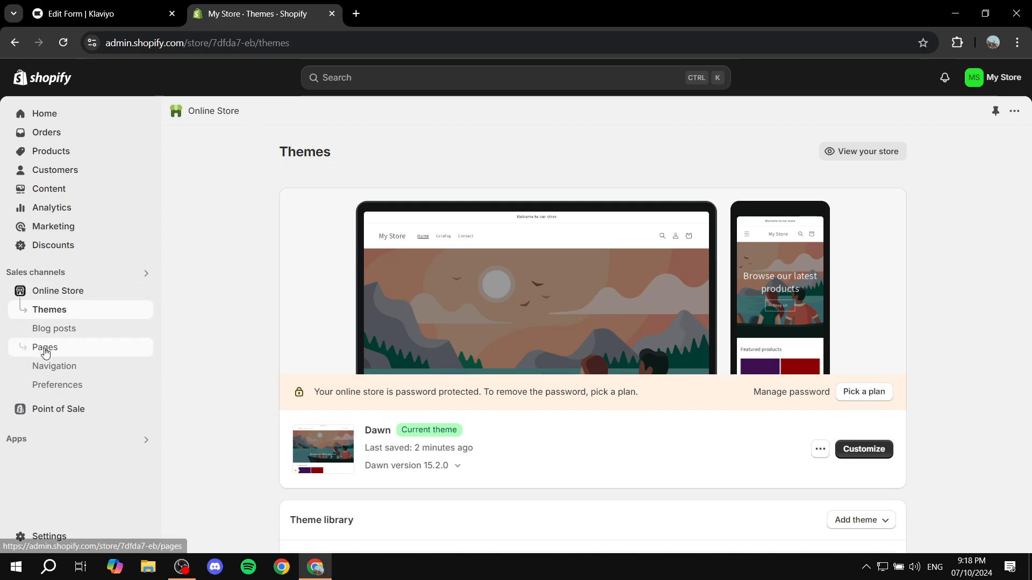
Add a new online store page titled 'Klaviyo Form'
click(45, 347)
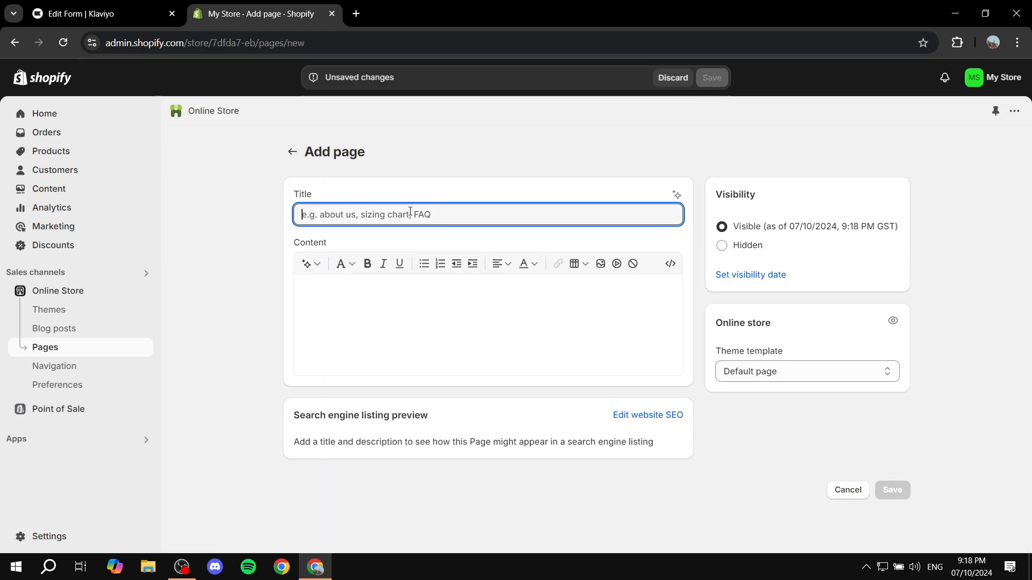
text(Klaviyo)
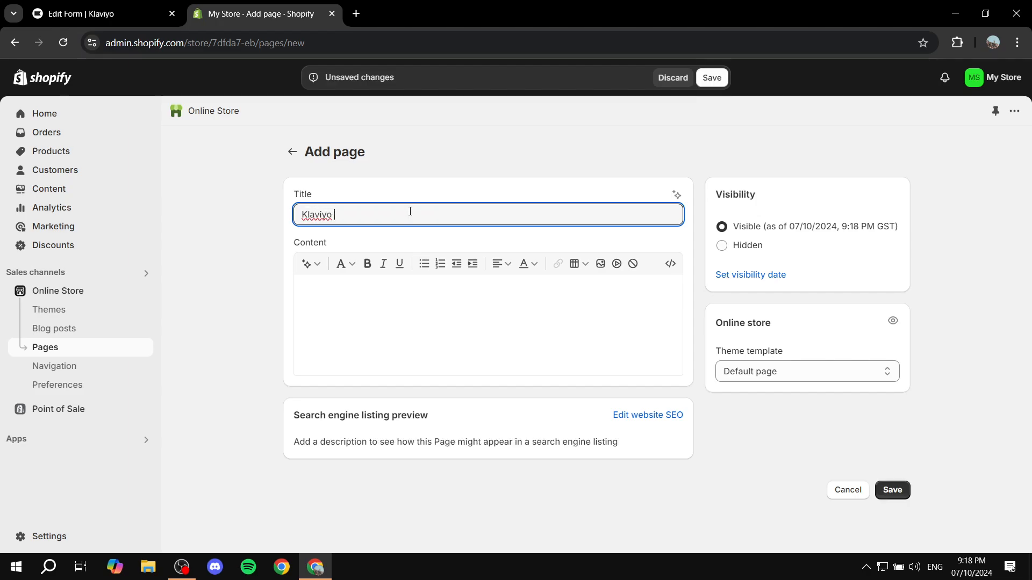
text(Form)
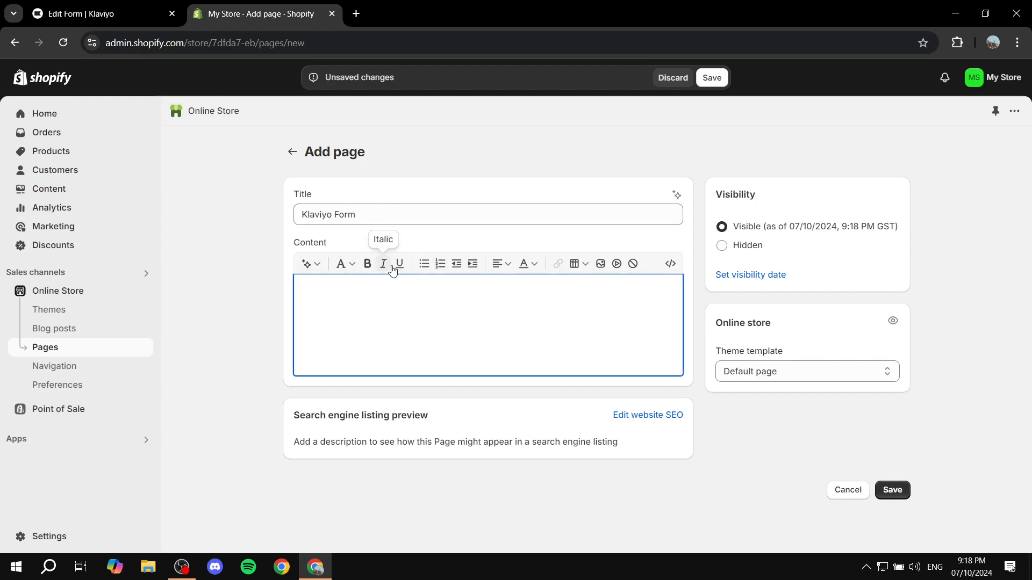
mouse_move(382, 329)
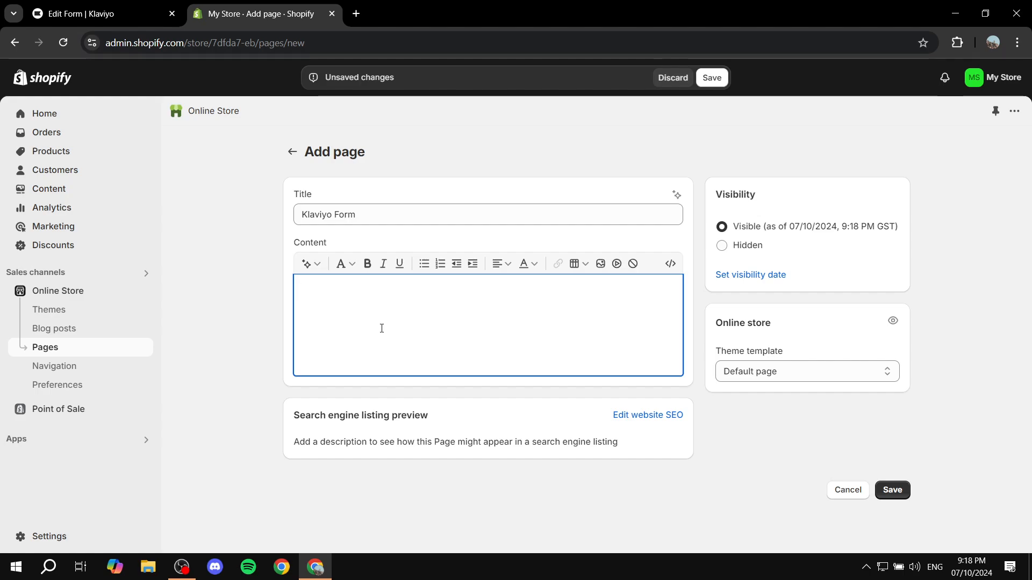
Paste the embed div 'klaviyo-form-TARw4C' into the page content's HTML view
click(381, 328)
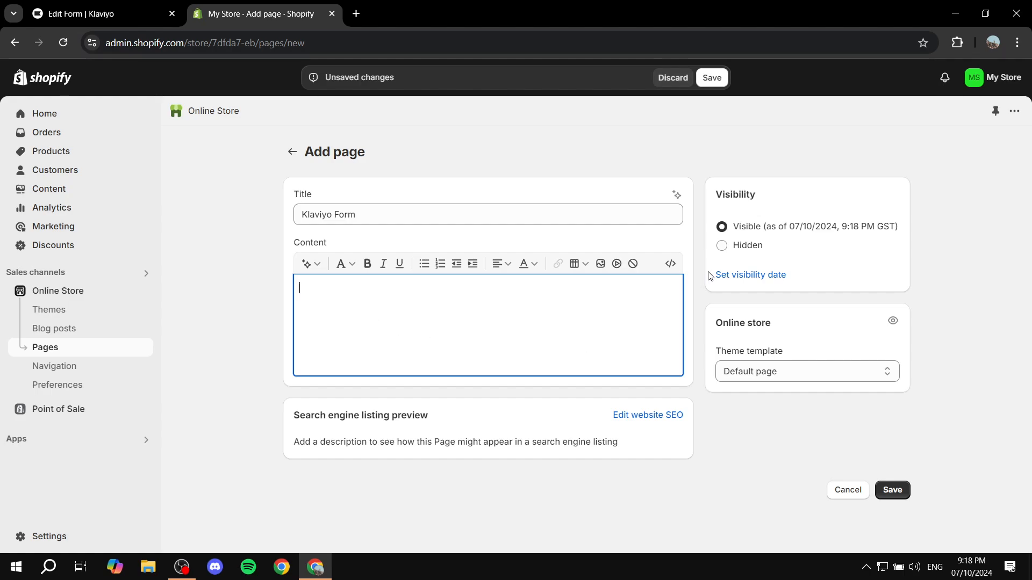
mouse_move(671, 264)
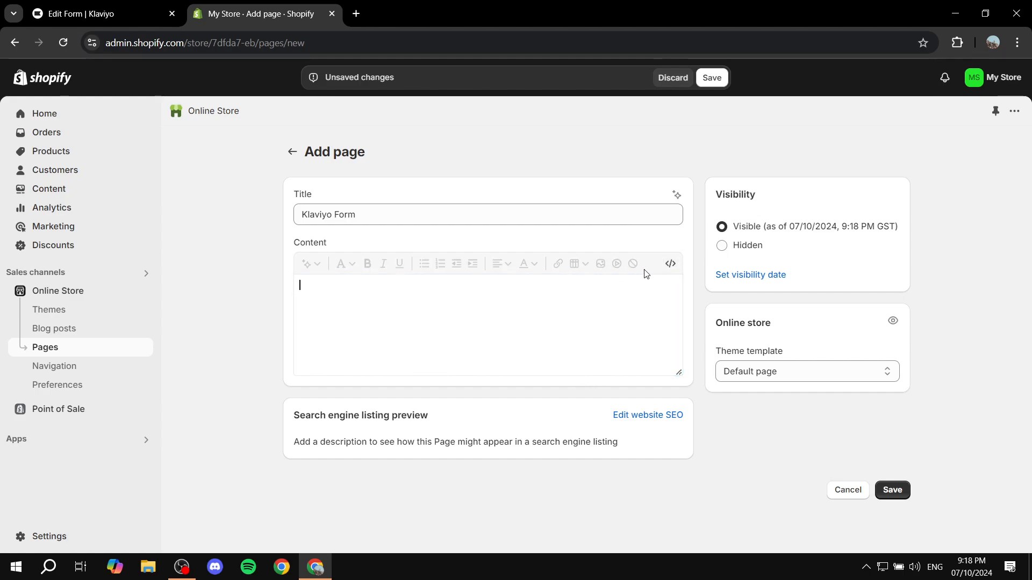
mouse_move(650, 290)
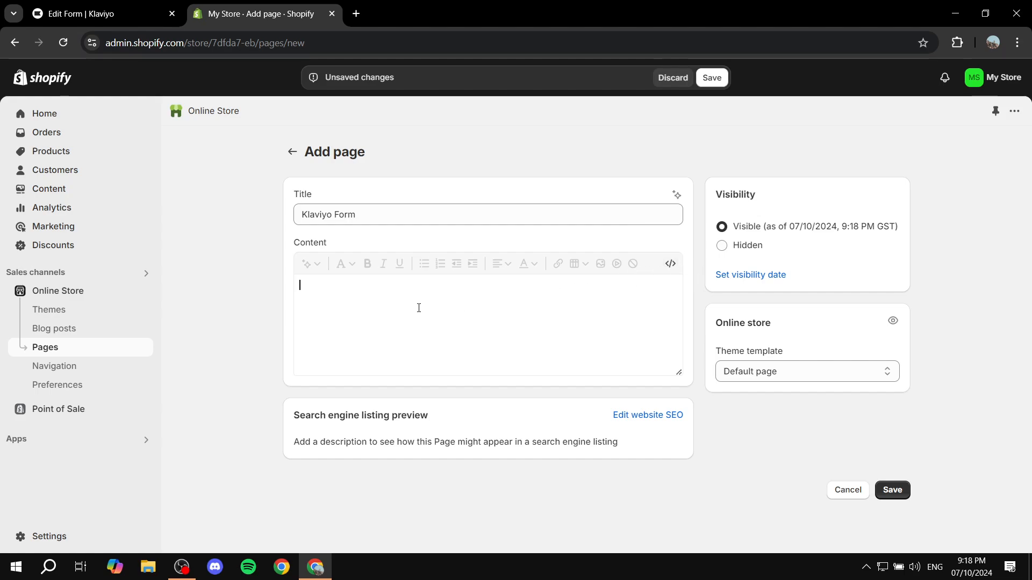
text(<div class="klaviyo-form-TARw4C"></div>)
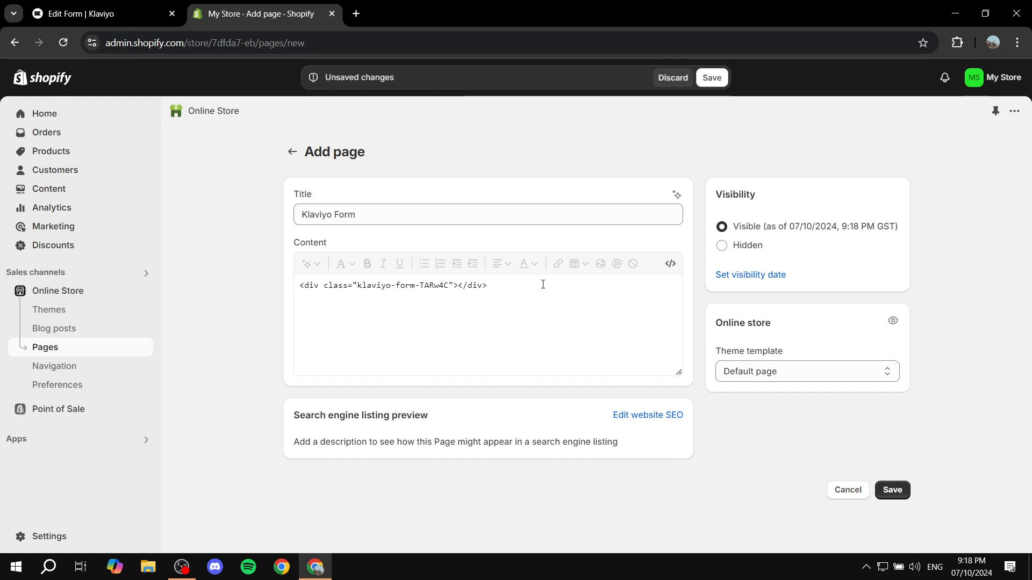
mouse_move(670, 265)
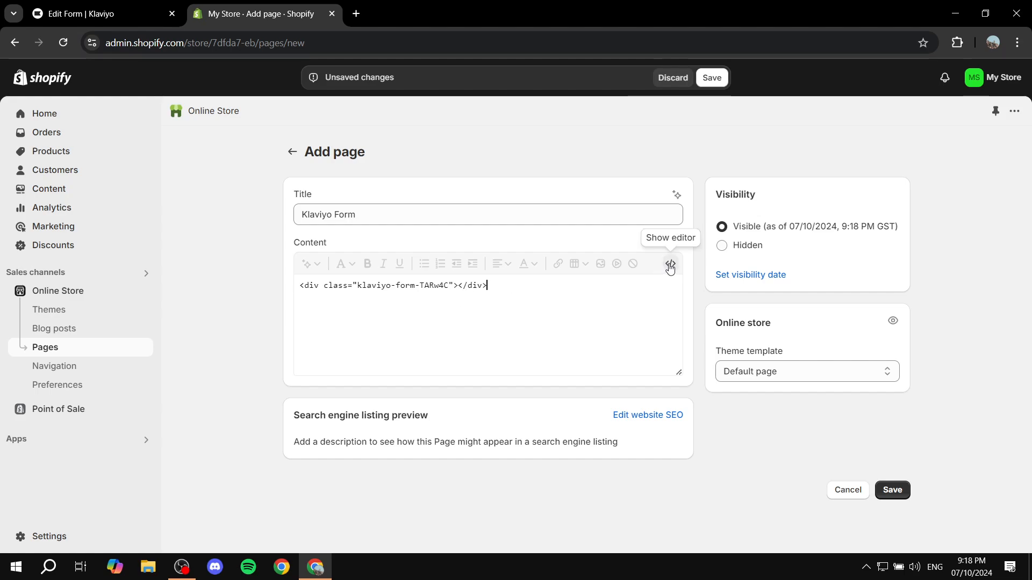
click(670, 264)
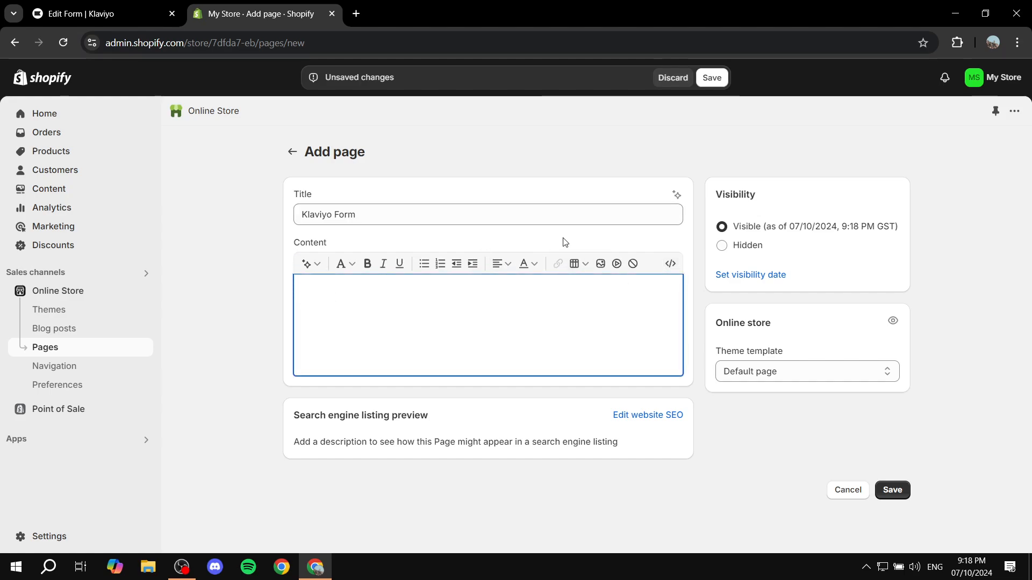
mouse_move(627, 119)
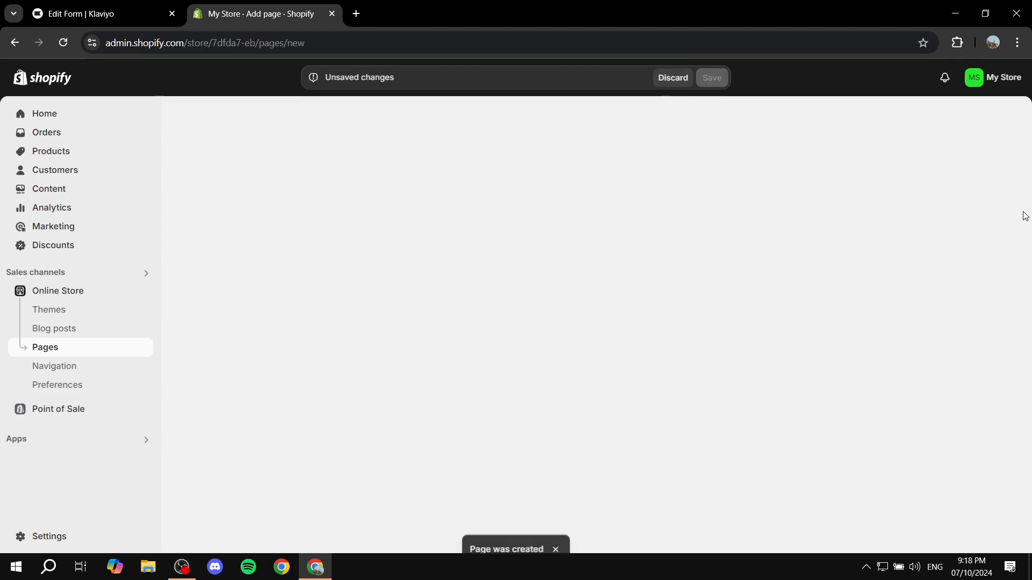
Save the Klaviyo Form page, view it live, and dismiss the admin bar
click(712, 77)
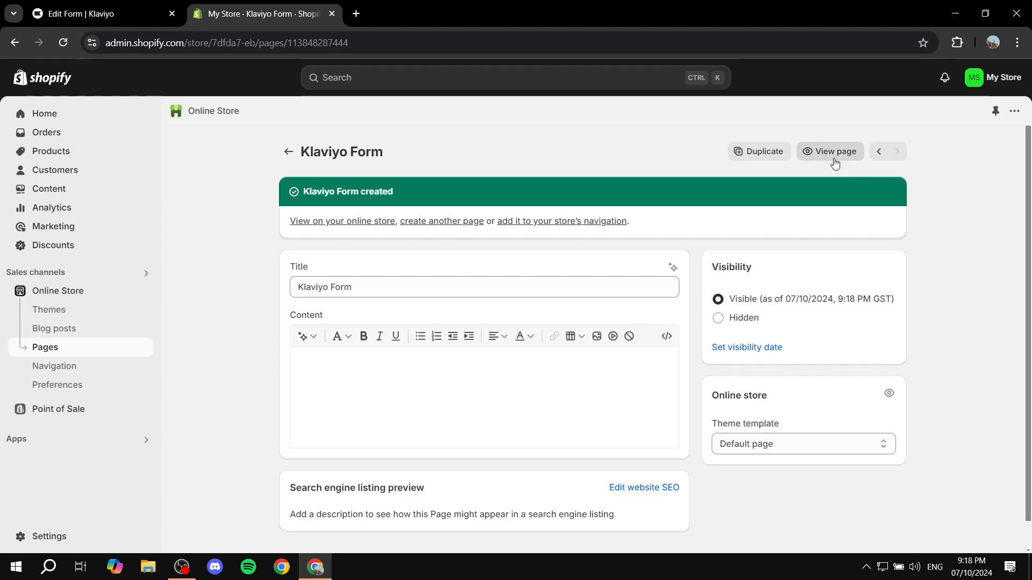
click(834, 151)
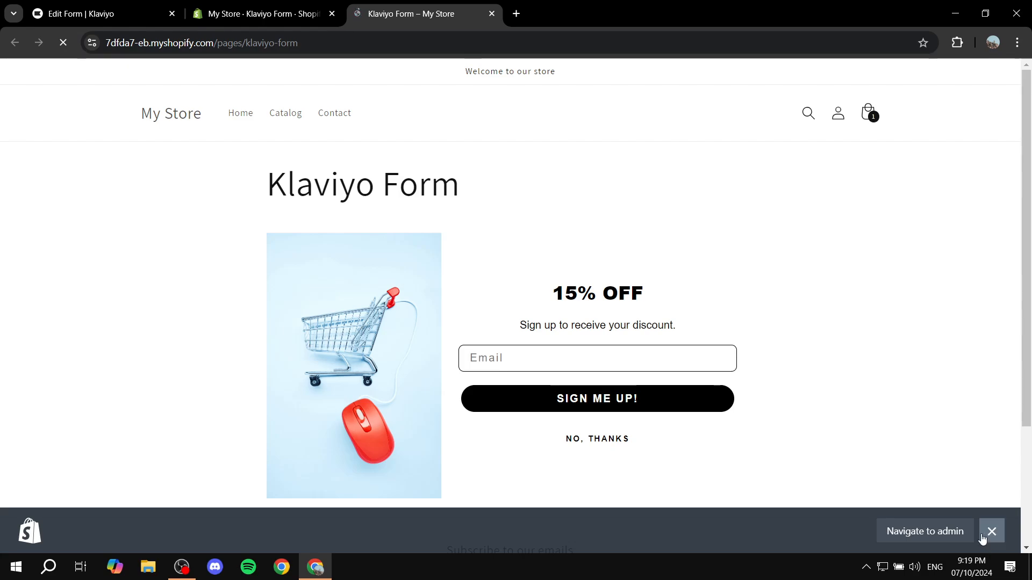
click(992, 531)
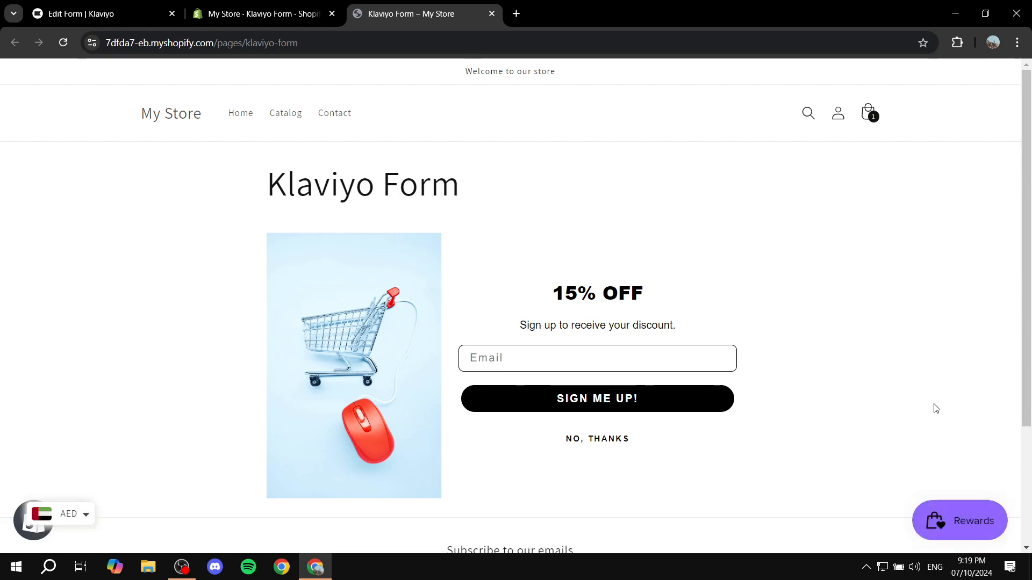